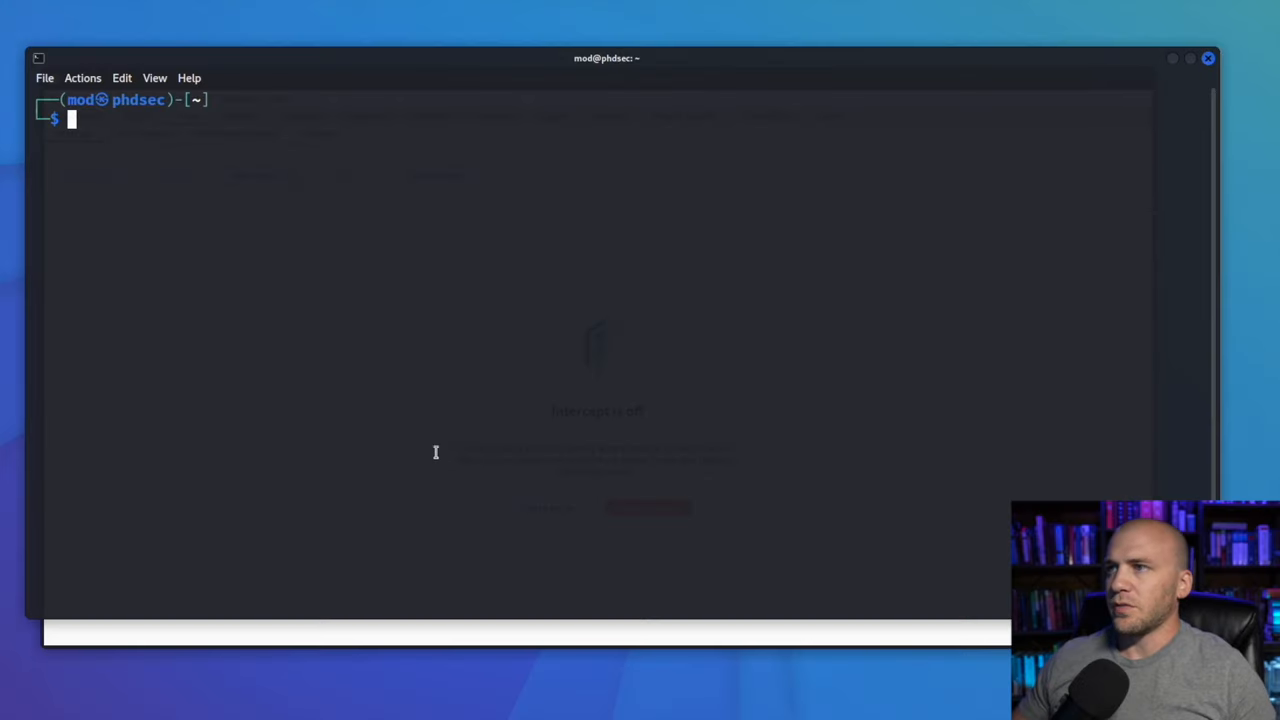
{"action": "mouse_move", "coordinate": [460, 402]}
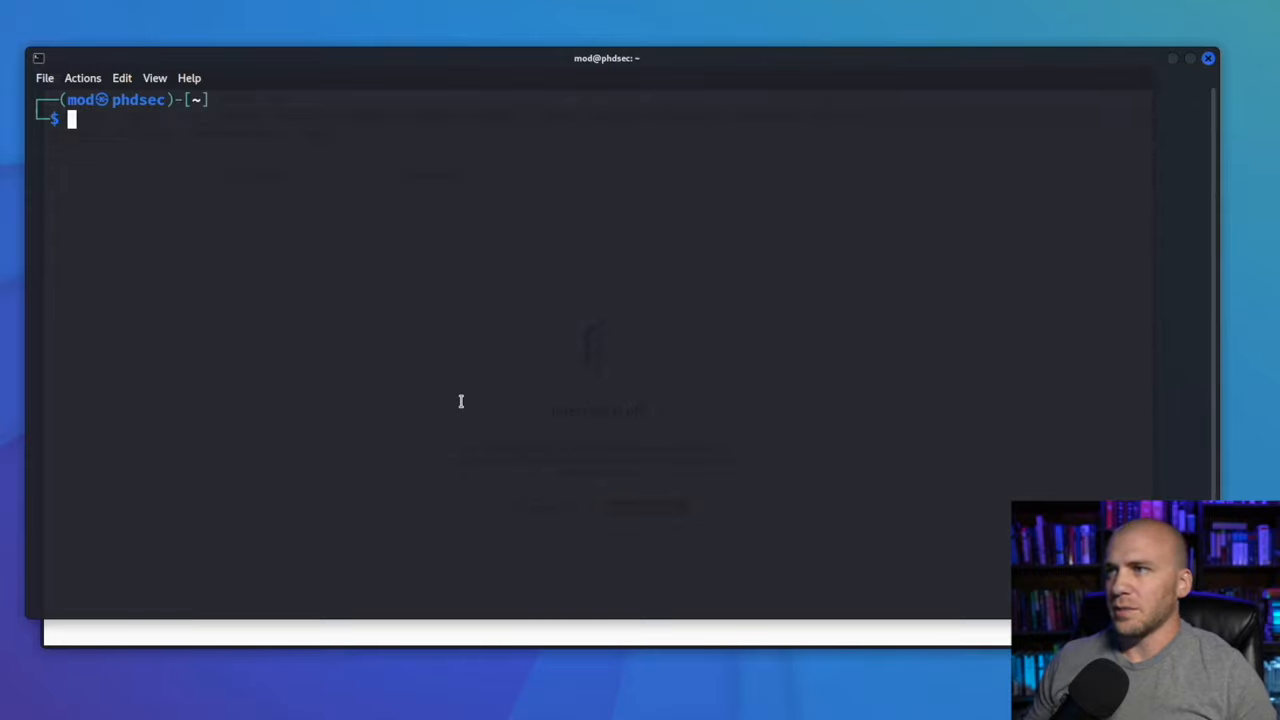
Become root, update package lists, install beef-xss confirming with y, and acknowledge the kernel notice.
{"action": "type", "text": "sudo su"}
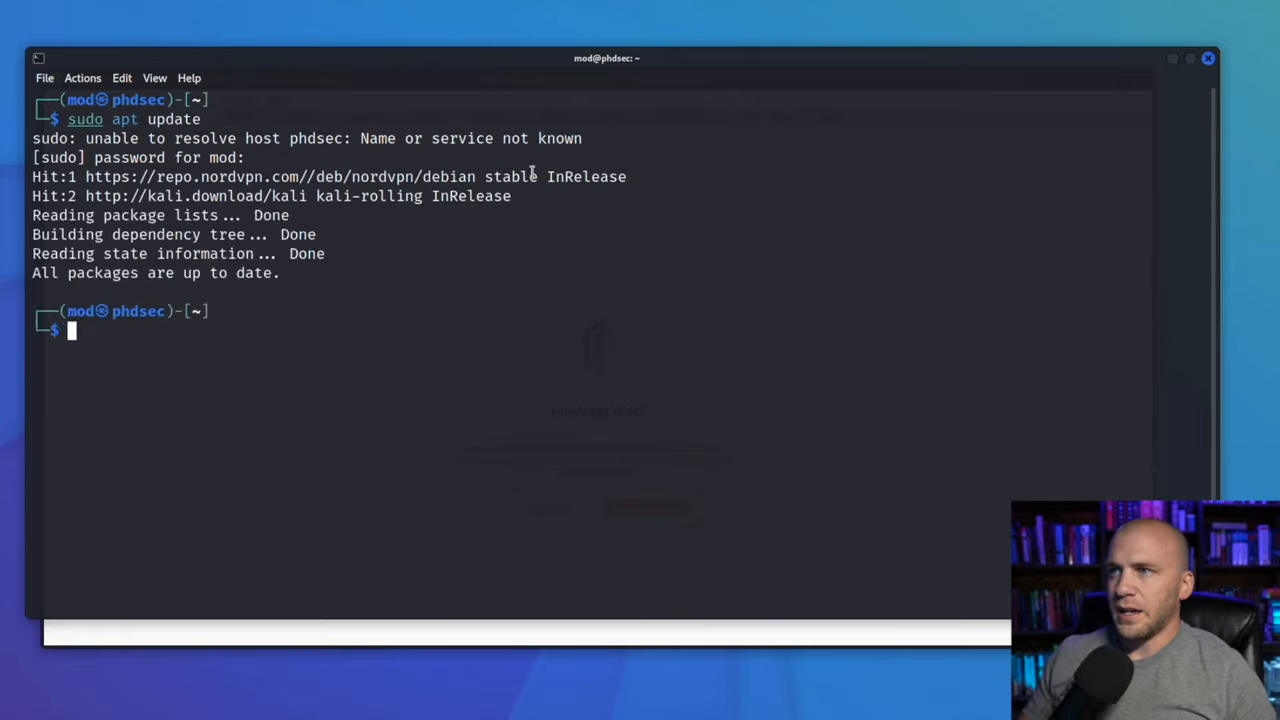
{"action": "type", "text": "sudo apt update"}
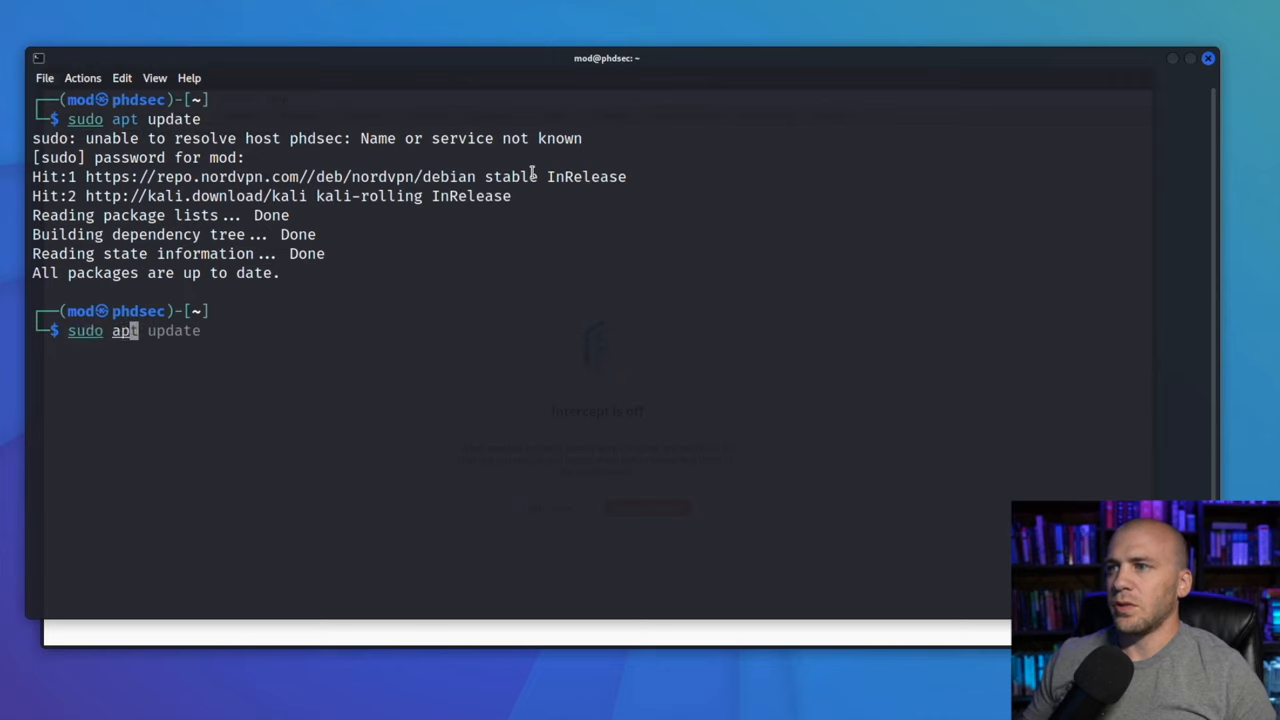
{"action": "type", "text": "install burp-suite"}
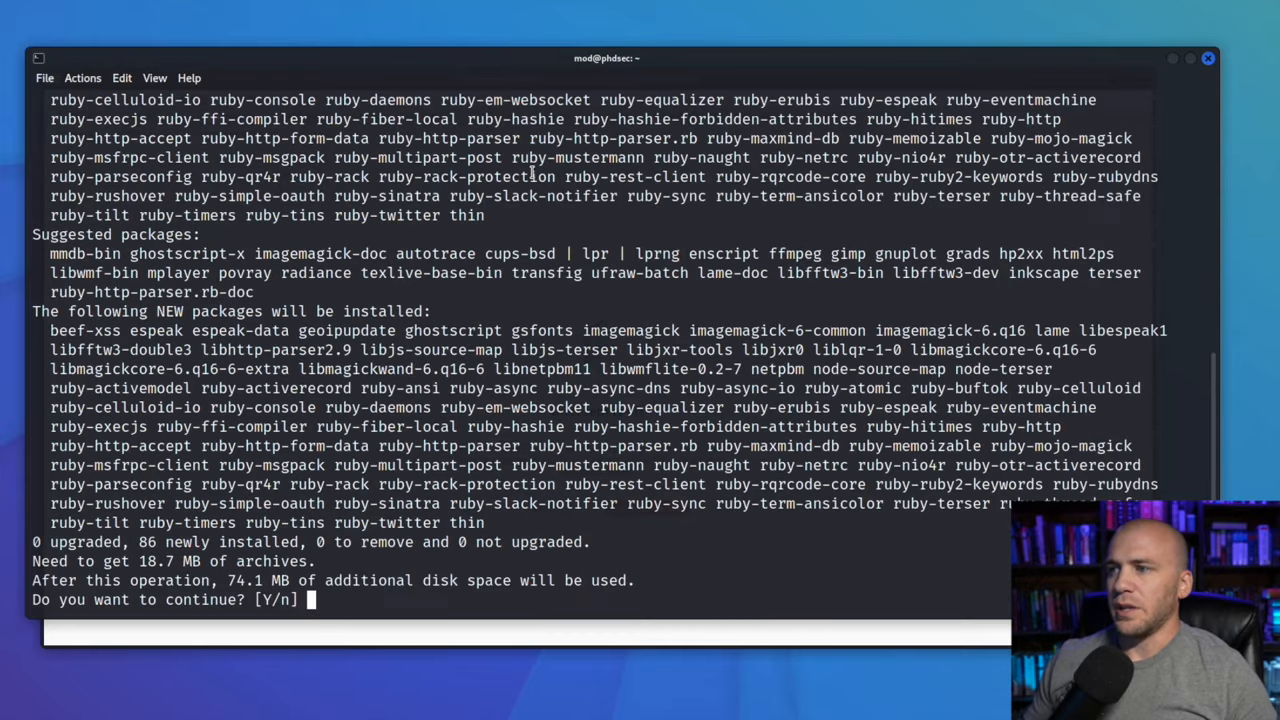
{"action": "type", "text": "y"}
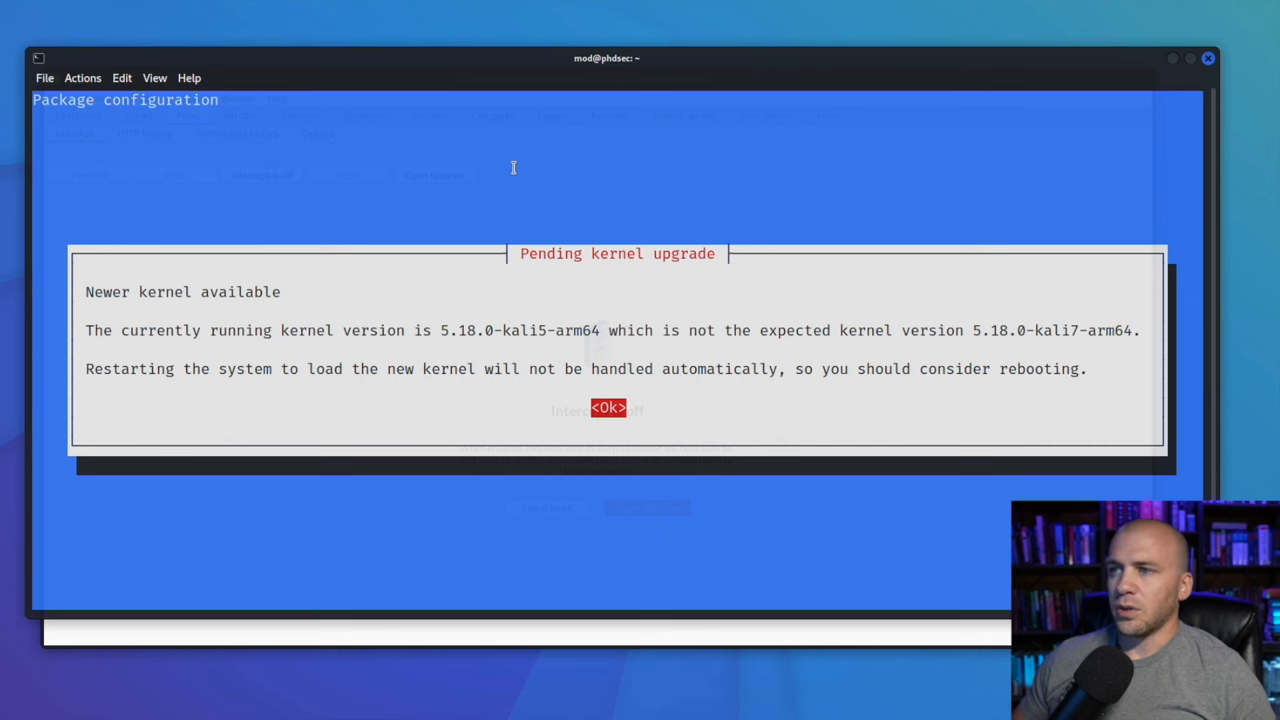
{"action": "left_click", "coordinate": [608, 408]}
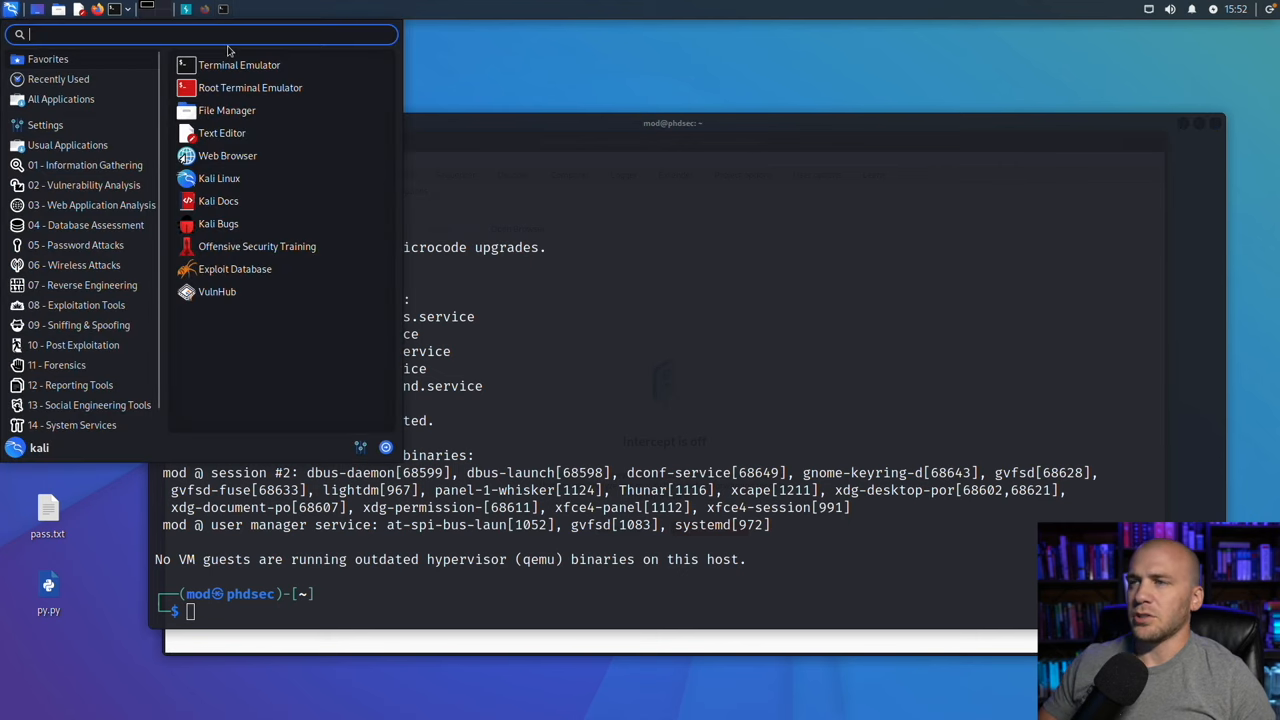
Launch beef-xss from the application search, starting a shell awaiting the sudo password.
{"action": "type", "text": "beef-xss"}
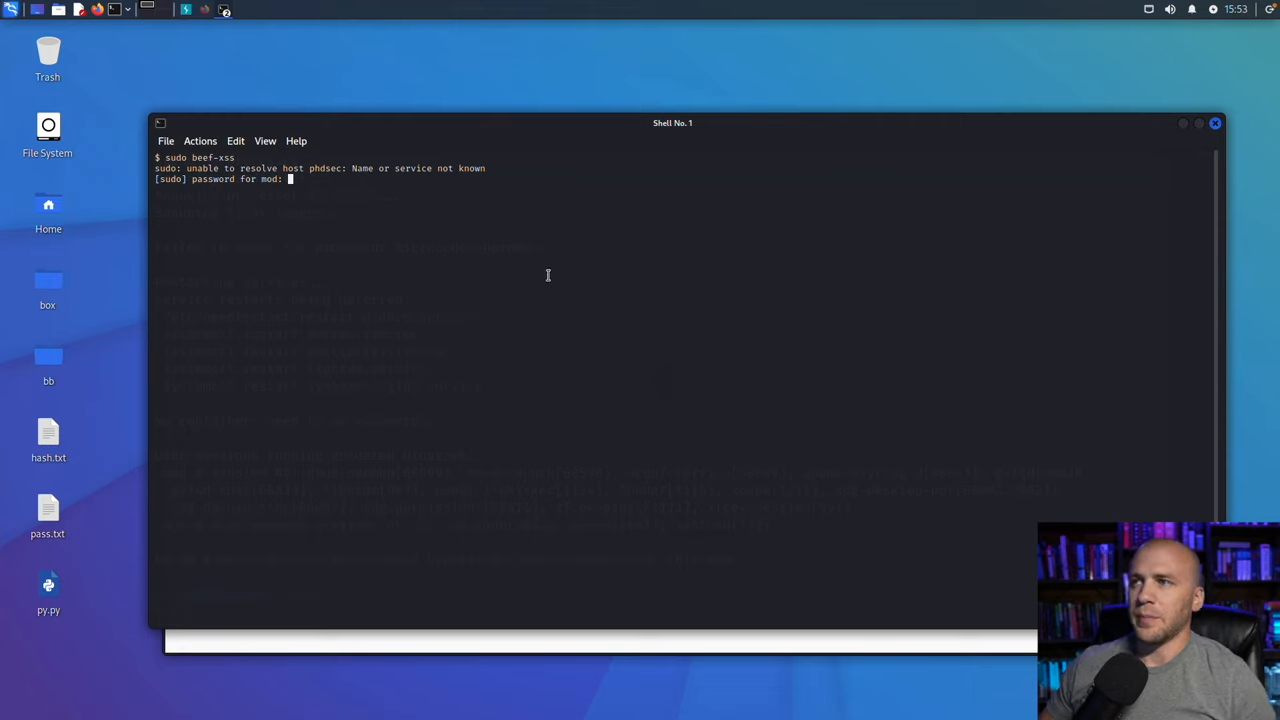
{"action": "mouse_move", "coordinate": [546, 276]}
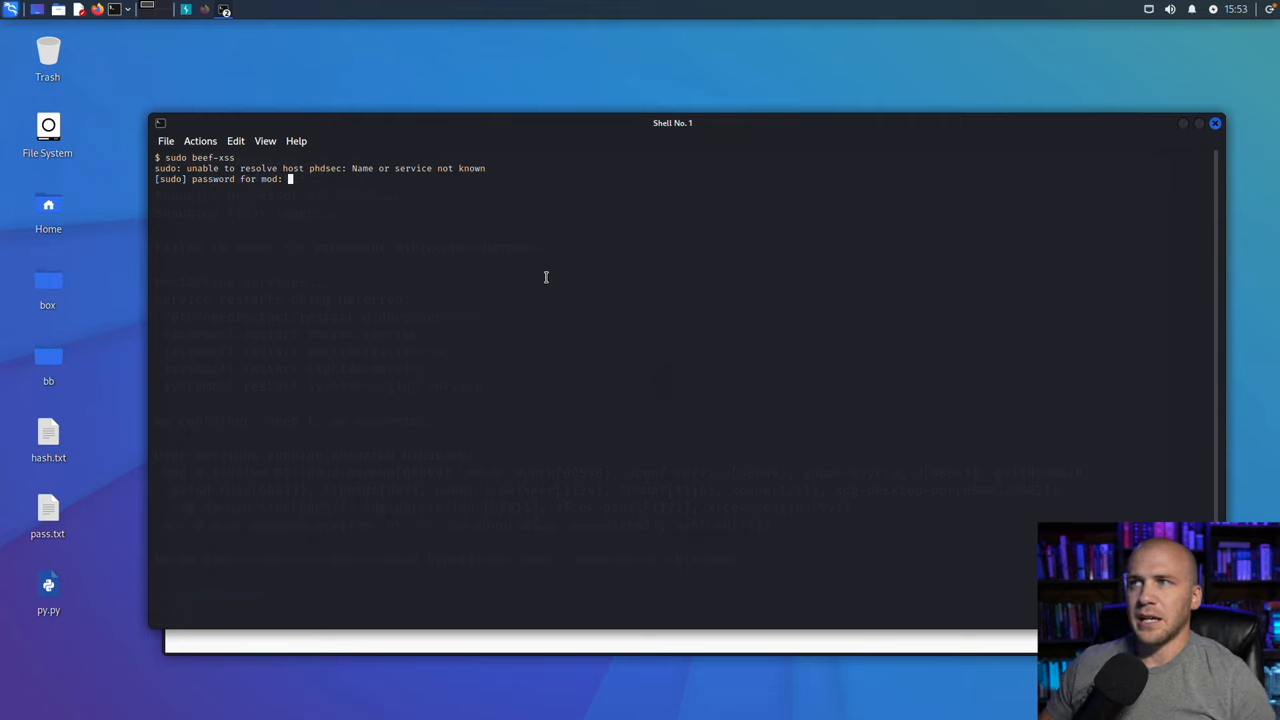
{"action": "mouse_move", "coordinate": [542, 286]}
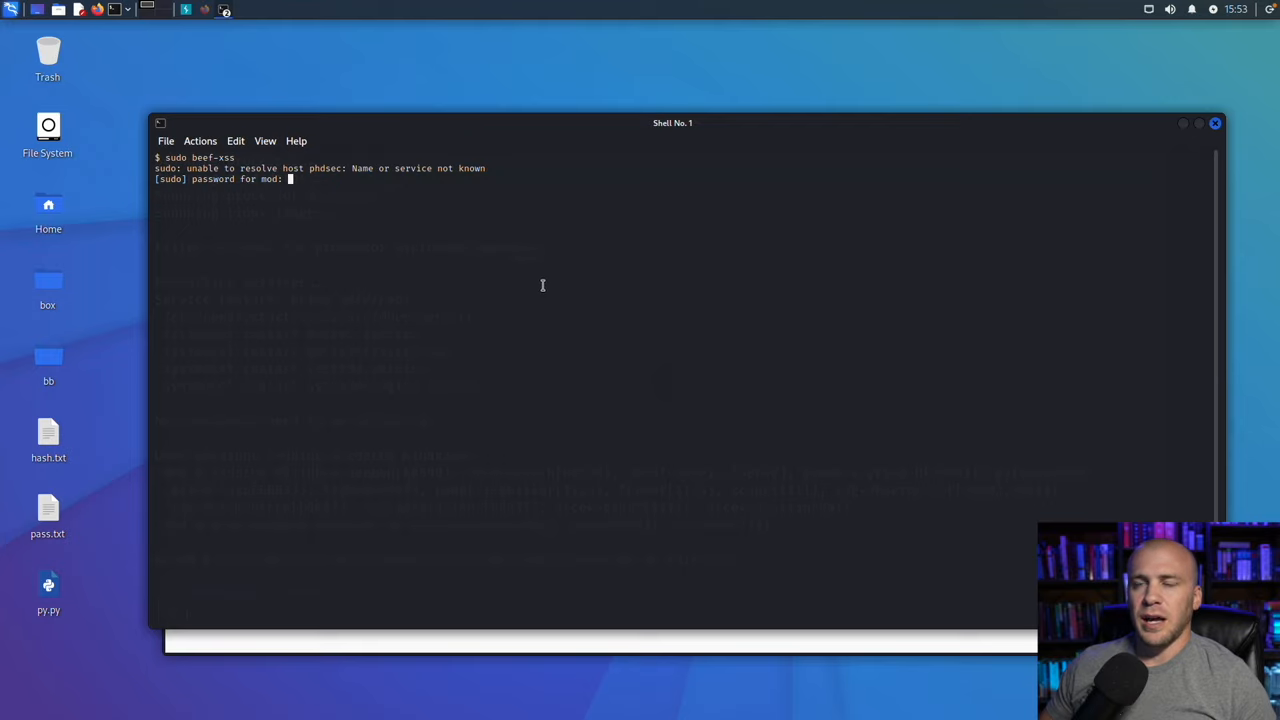
{"action": "mouse_move", "coordinate": [552, 290]}
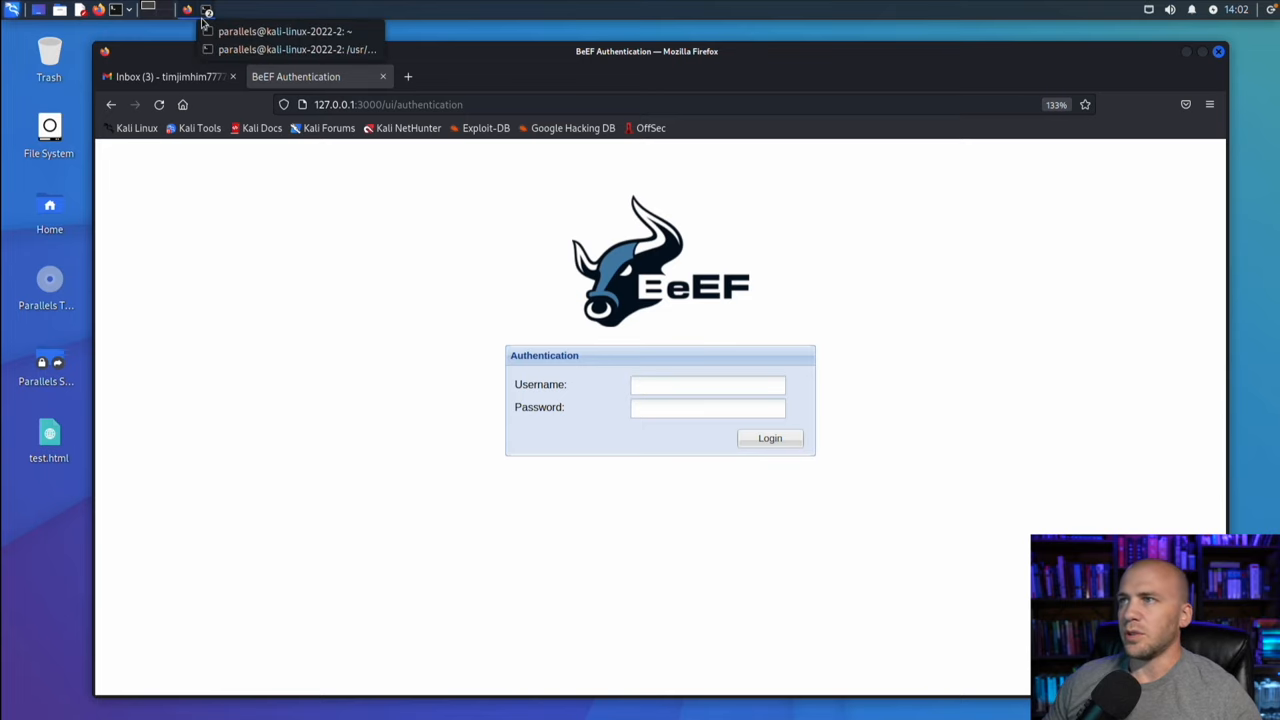
{"action": "left_click", "coordinate": [12, 8]}
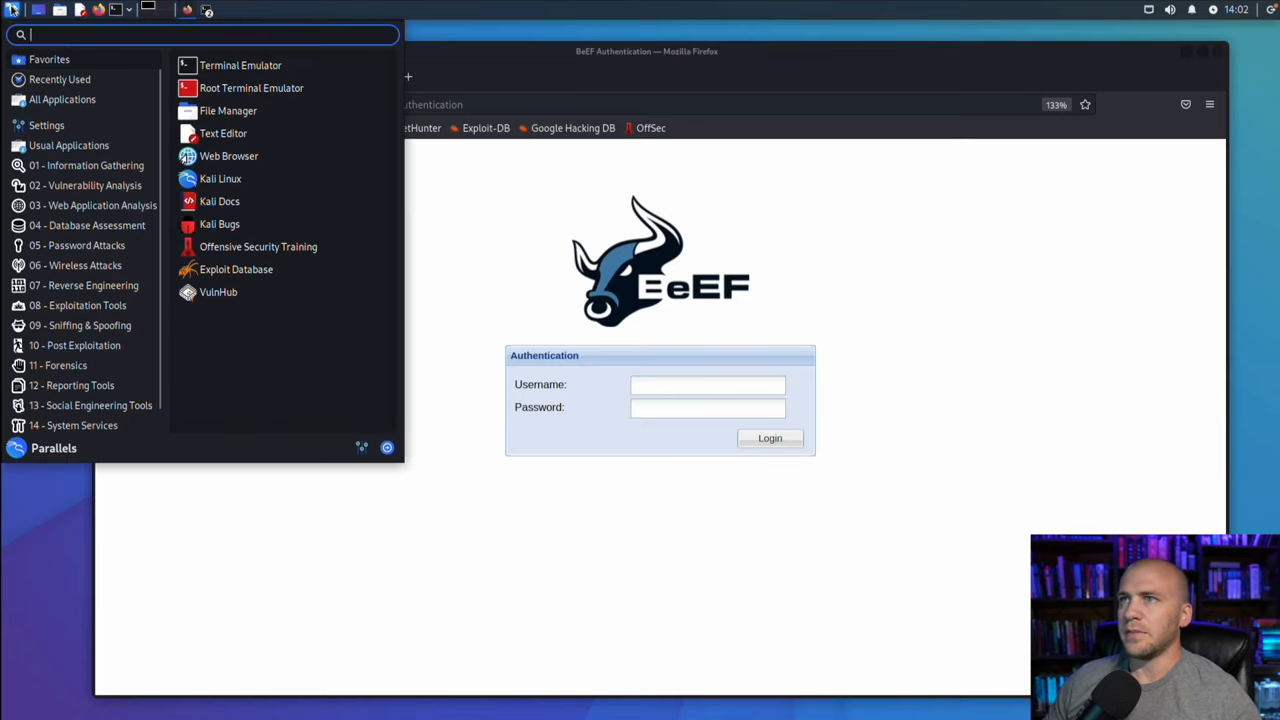
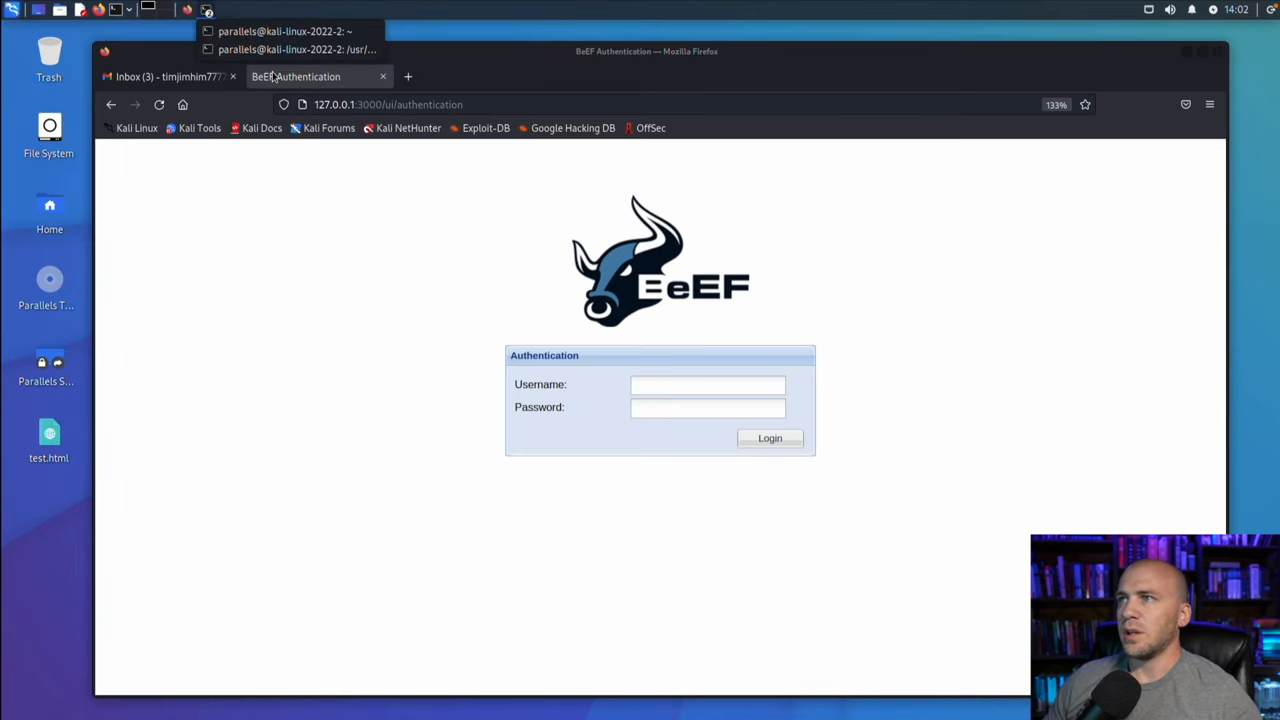
{"action": "mouse_move", "coordinate": [424, 320]}
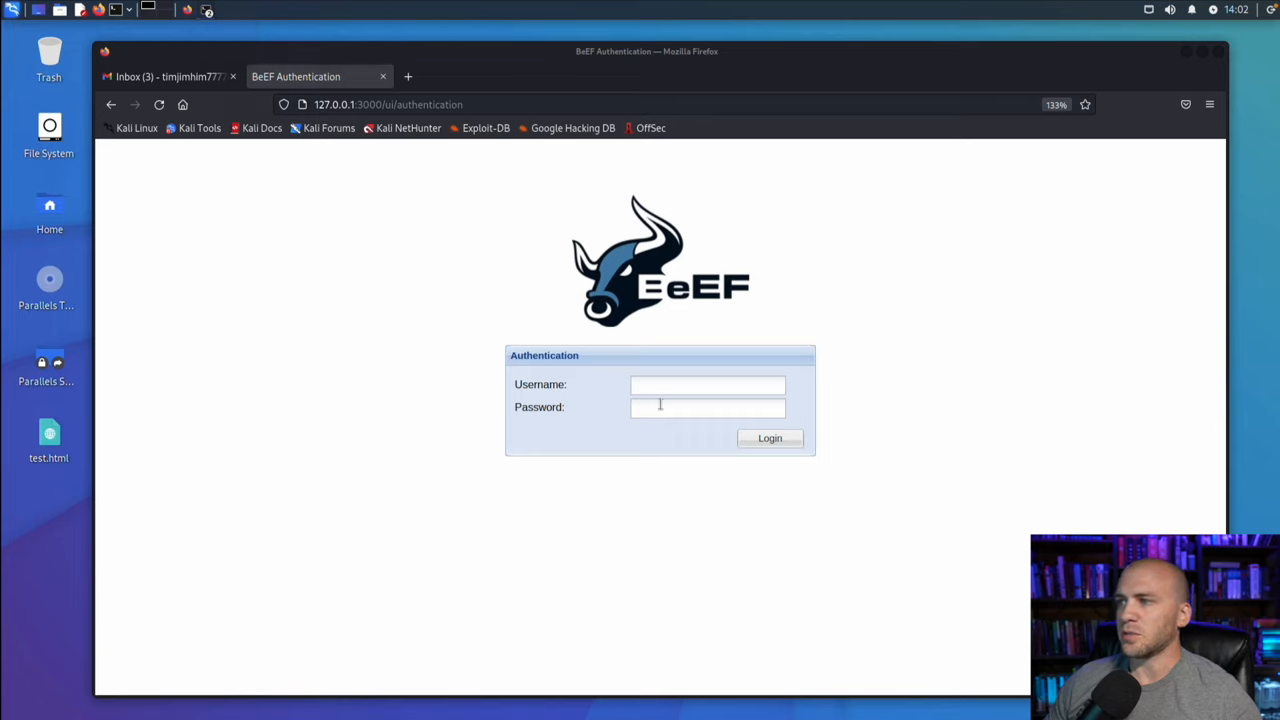
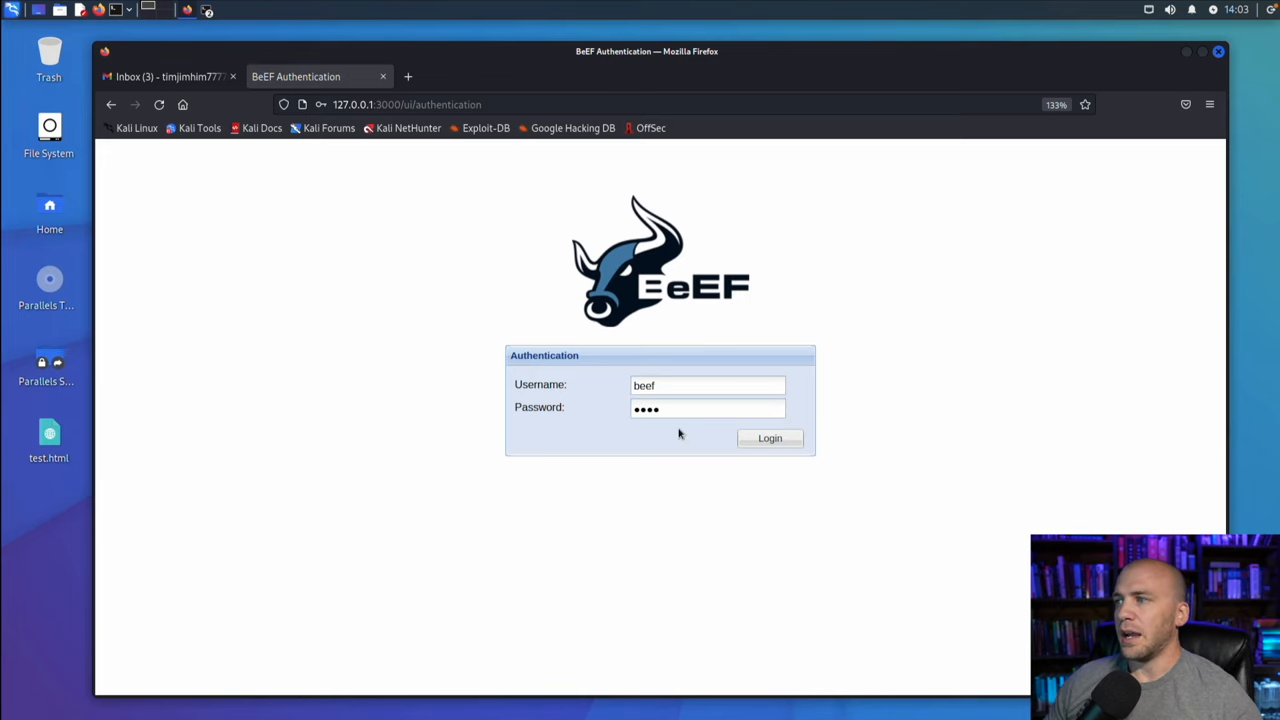
{"action": "left_click", "coordinate": [770, 438]}
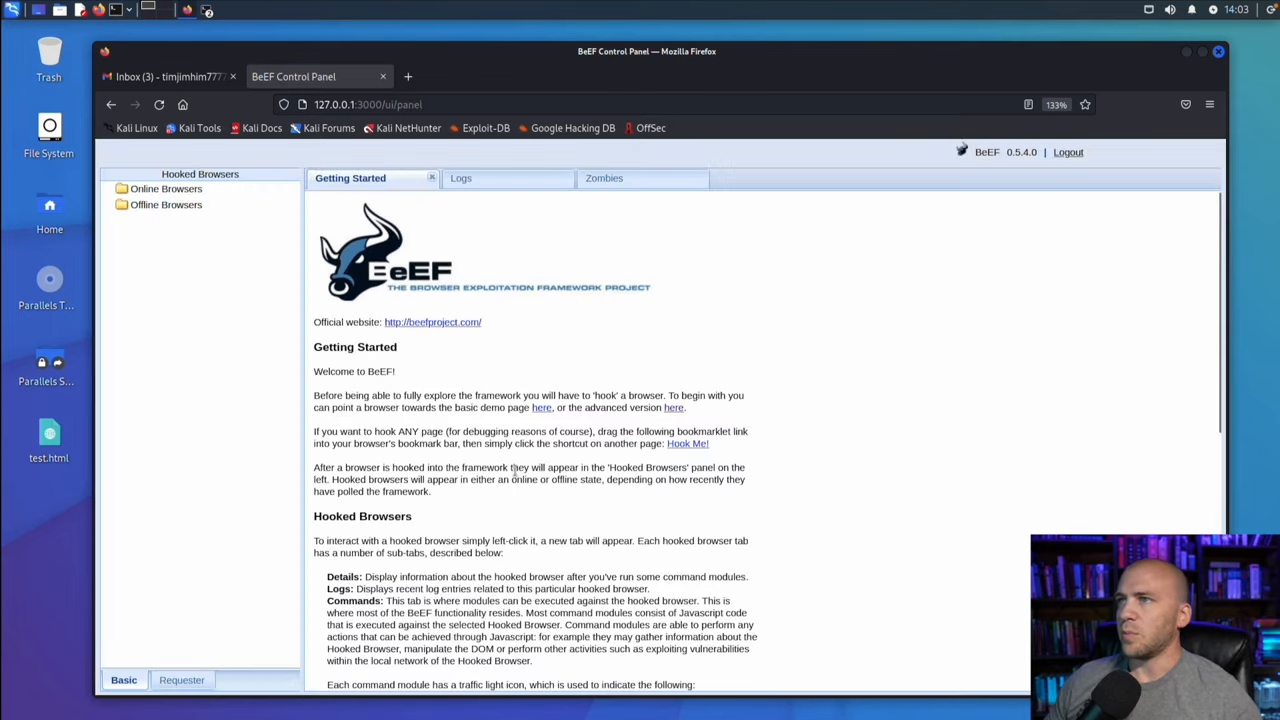
{"action": "mouse_move", "coordinate": [252, 326]}
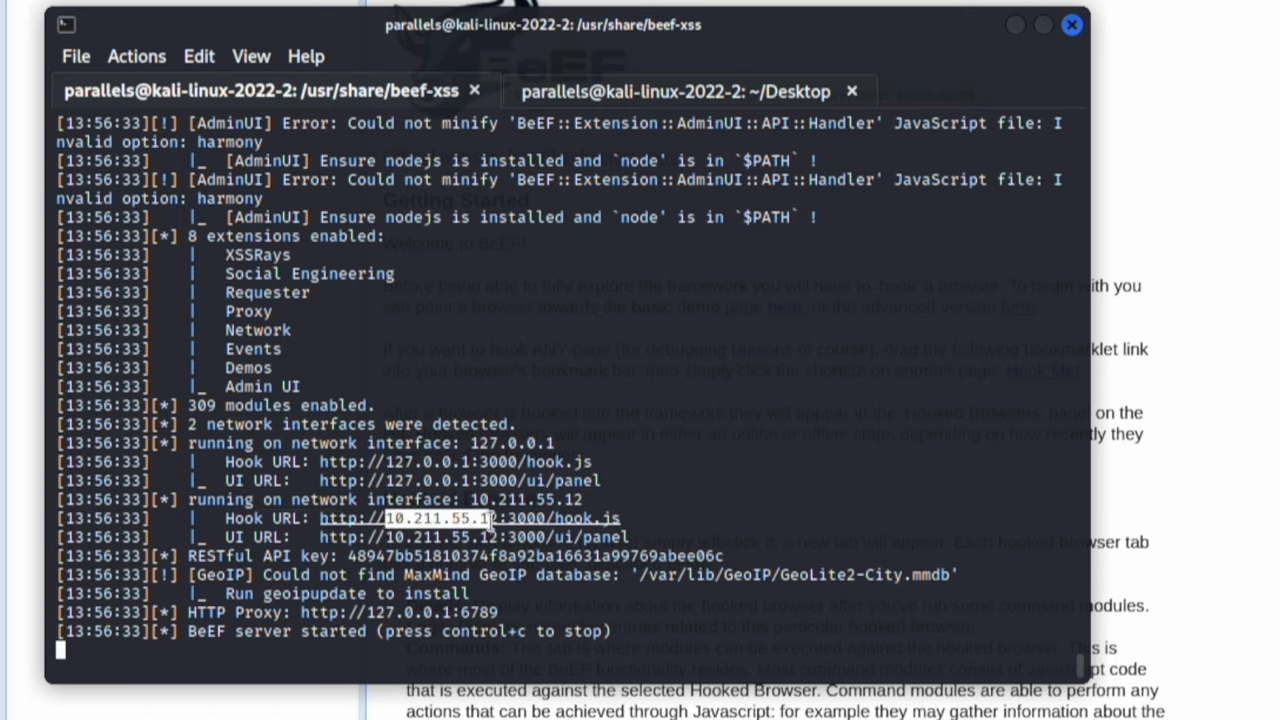
{"action": "double_click", "coordinate": [444, 518]}
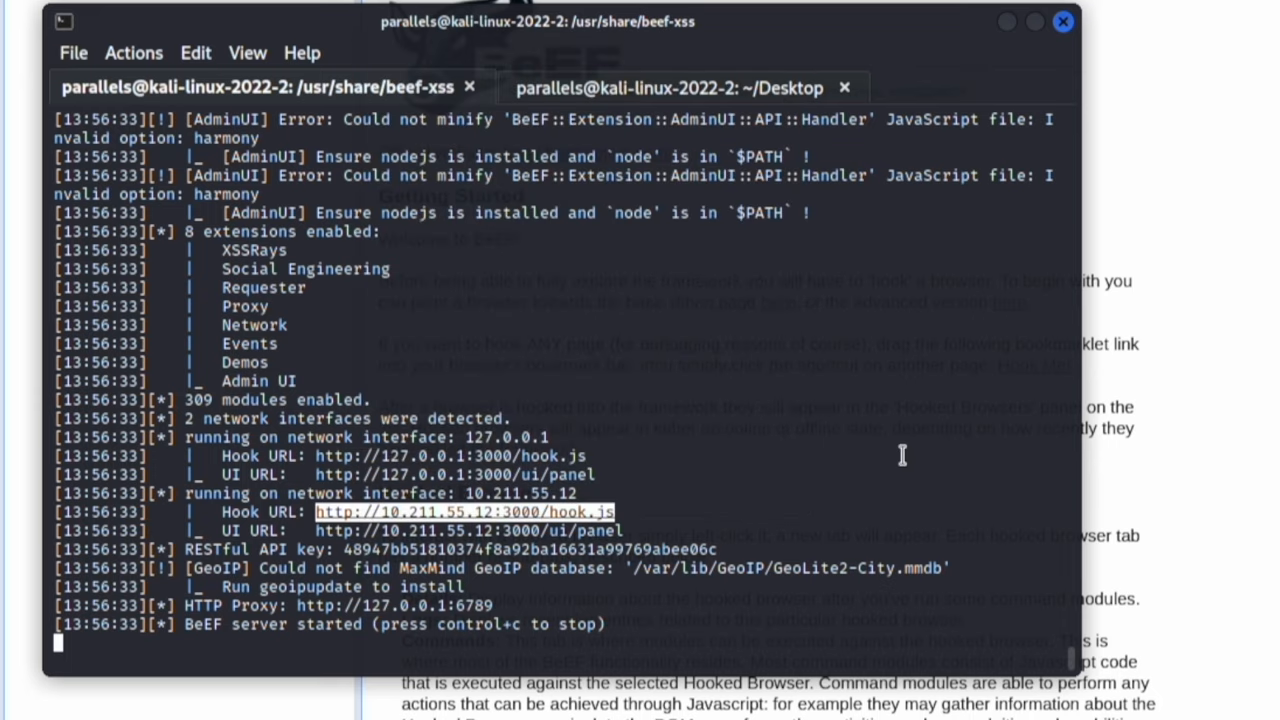
{"action": "left_click", "coordinate": [676, 88]}
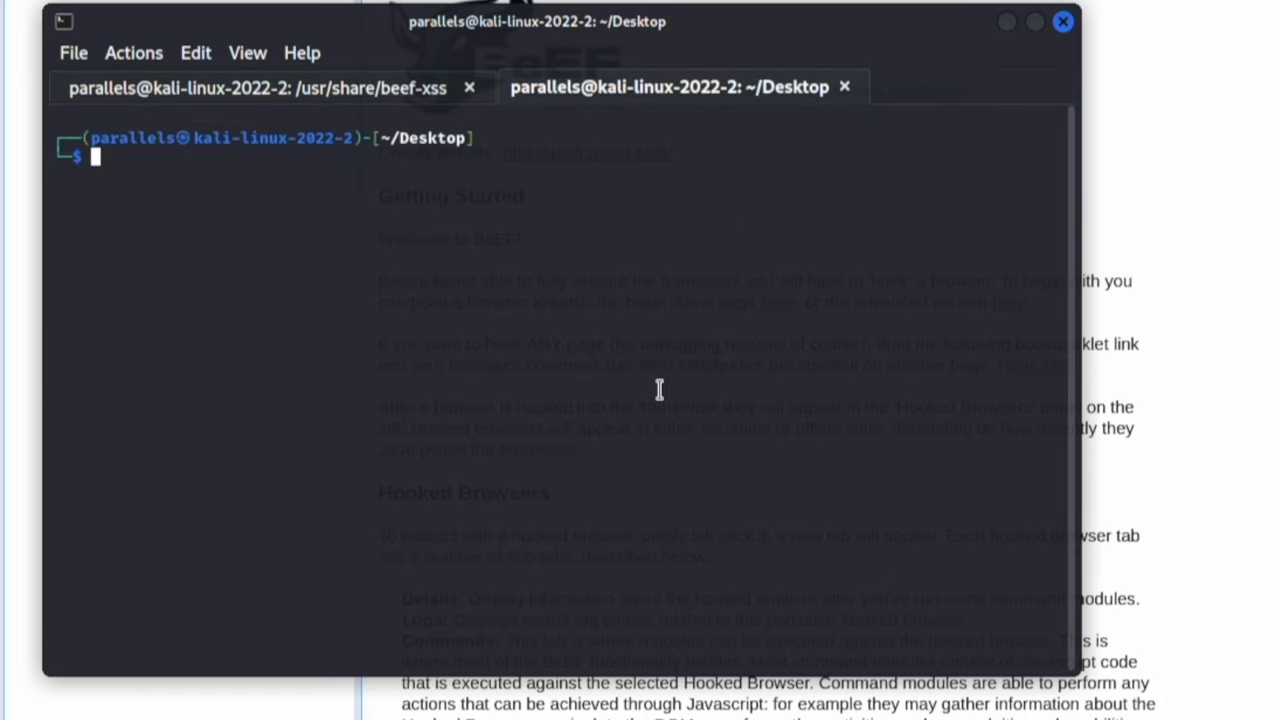
Edit test.html in gedit, adding an <h1>you have been hacked</h1> line under the hook script.
{"action": "type", "text": "gedit h"}
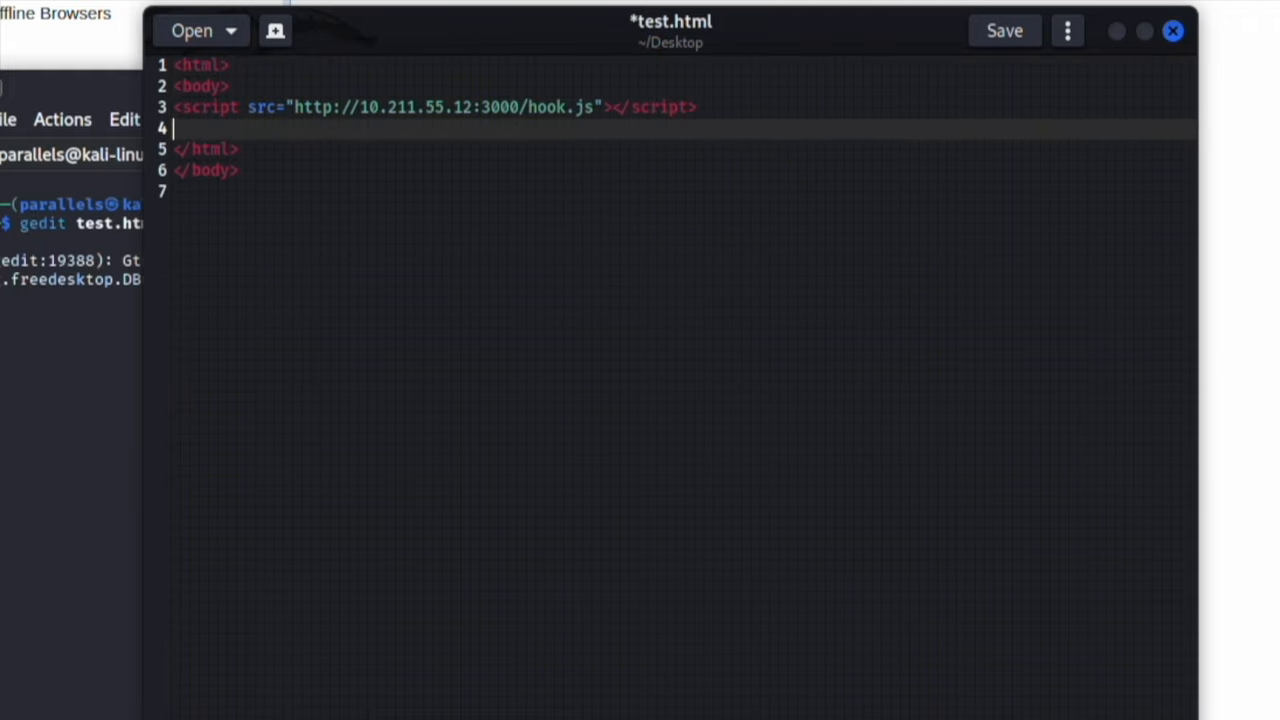
{"action": "type", "text": "<"}
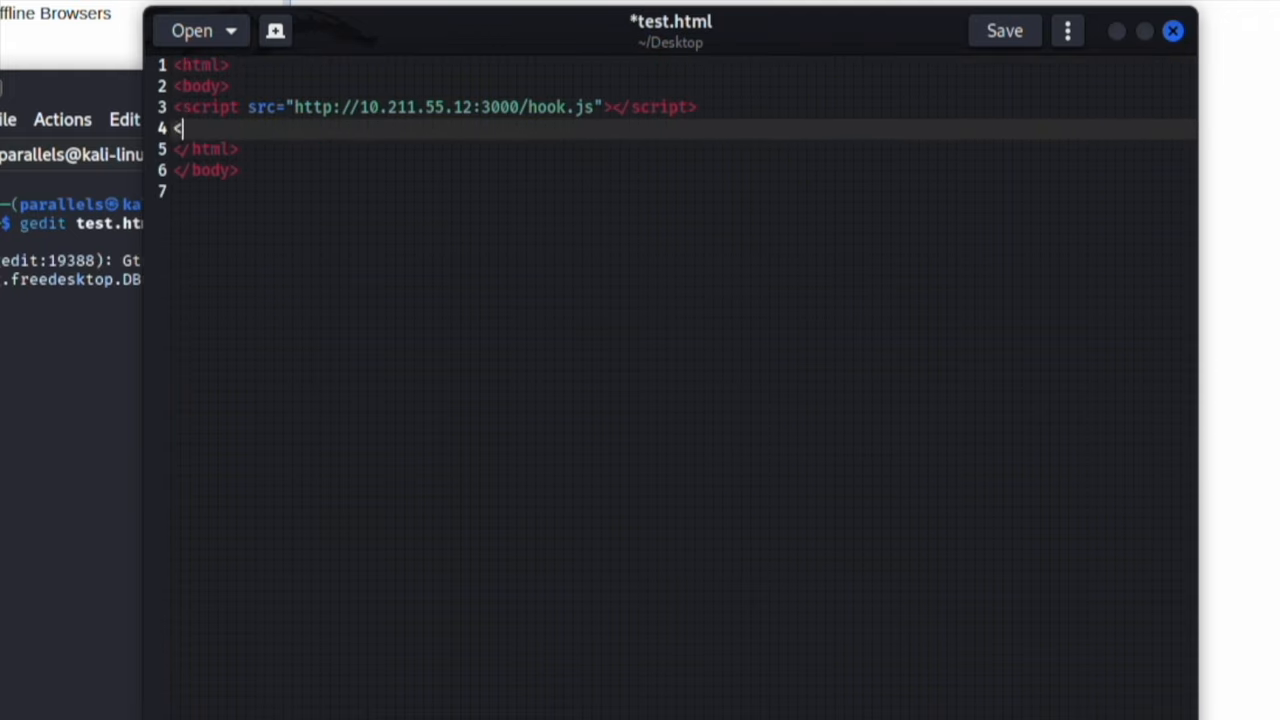
{"action": "type", "text": "h1>"}
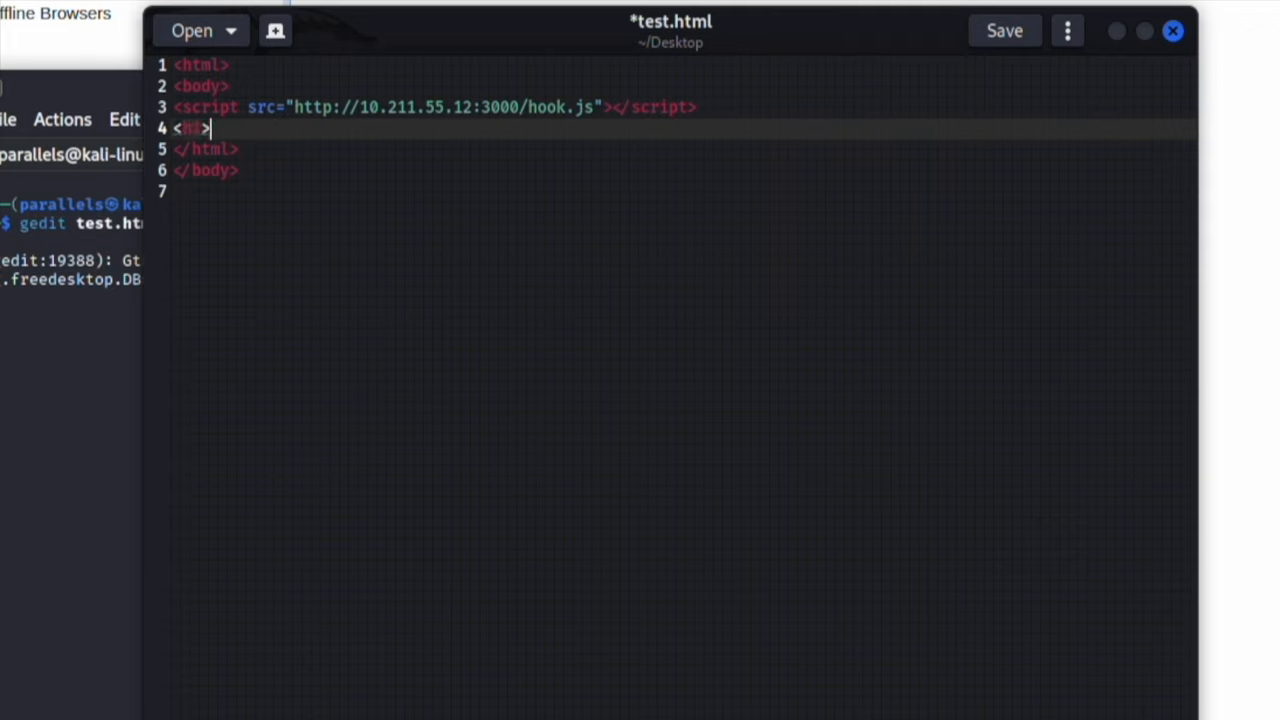
{"action": "type", "text": "youb"}
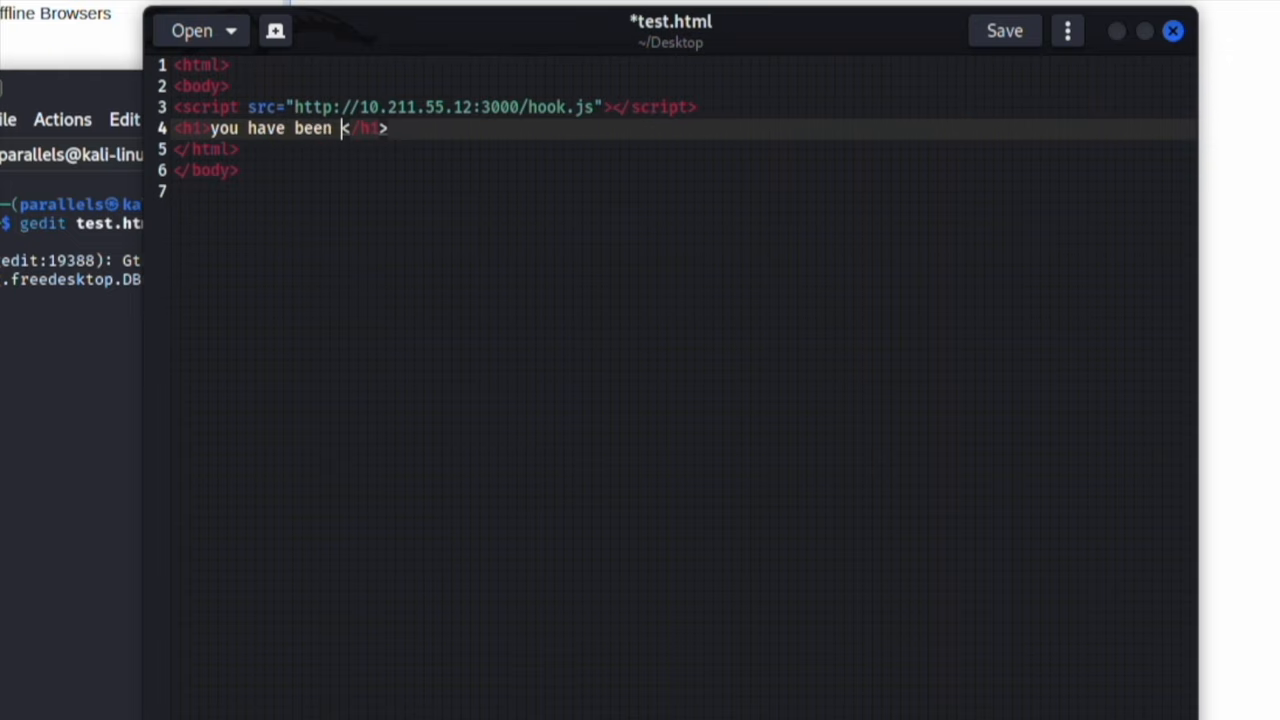
{"action": "type", "text": "hacked"}
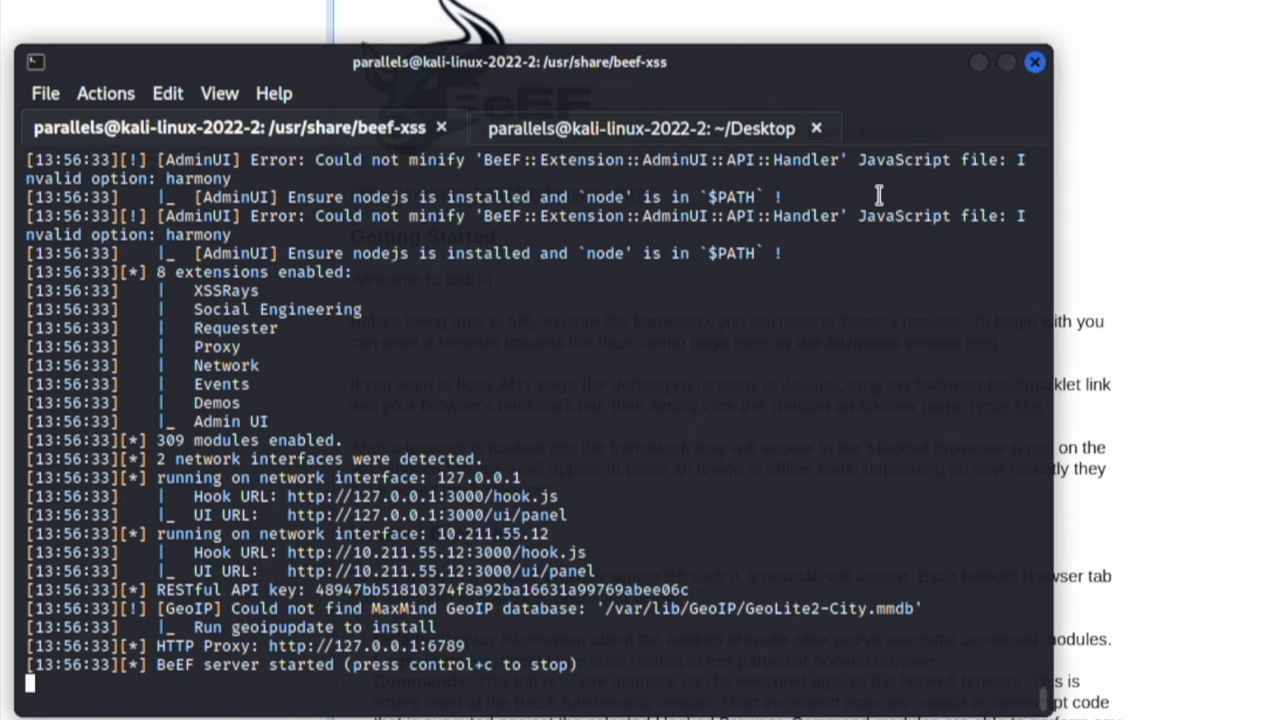
Serve the Desktop folder with sudo python2 -m SimpleHTTPServer on port 80.
{"action": "left_click", "coordinate": [644, 128]}
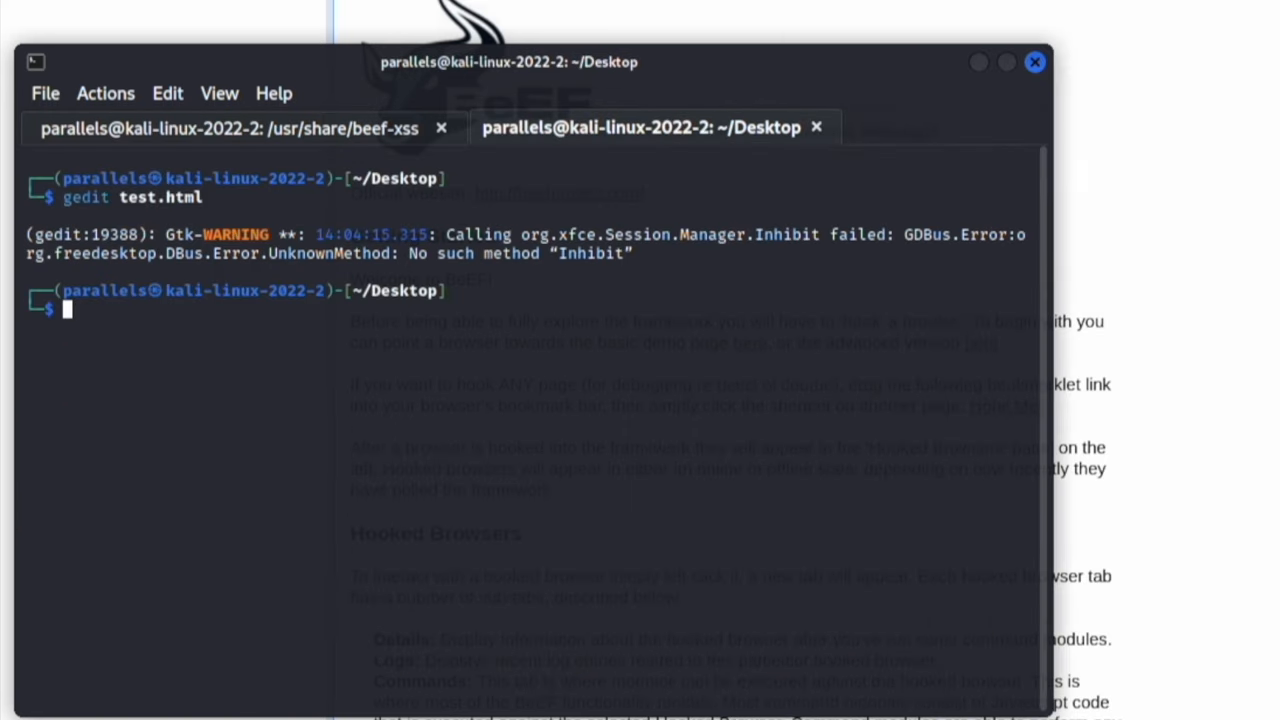
{"action": "mouse_move", "coordinate": [604, 380]}
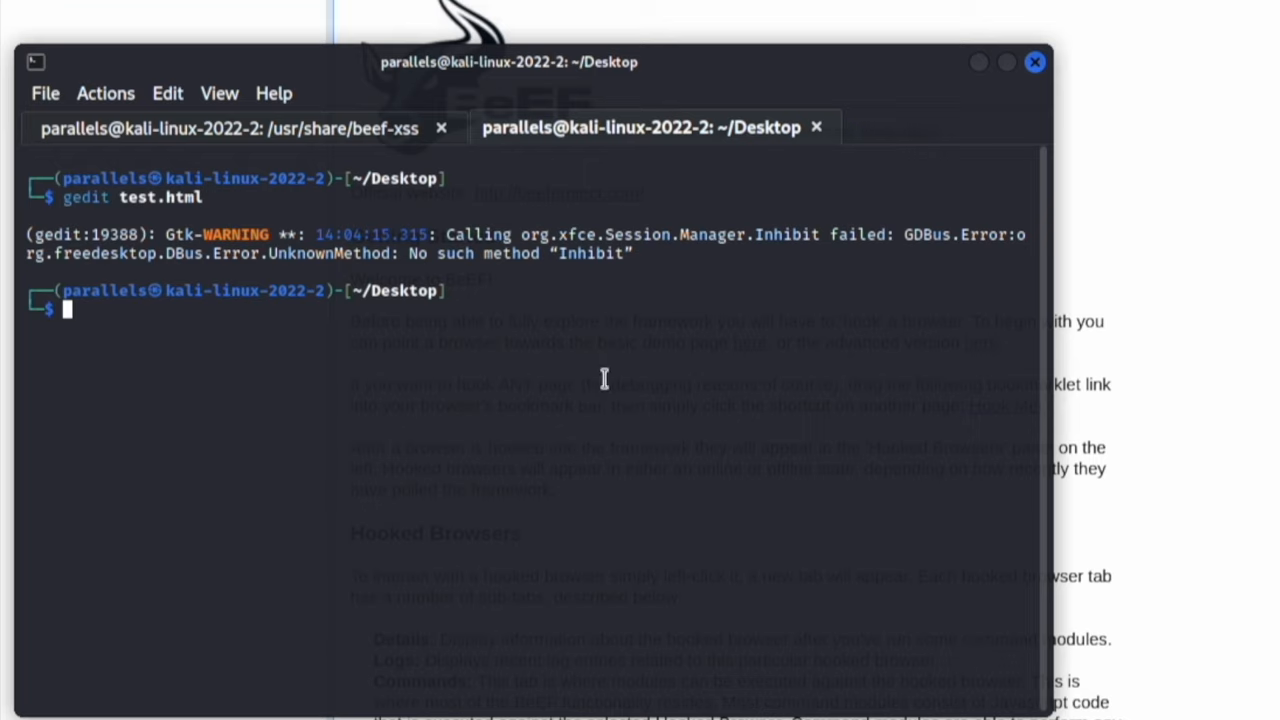
{"action": "type", "text": "sudo python2 -m SimpleHTTPServer 80"}
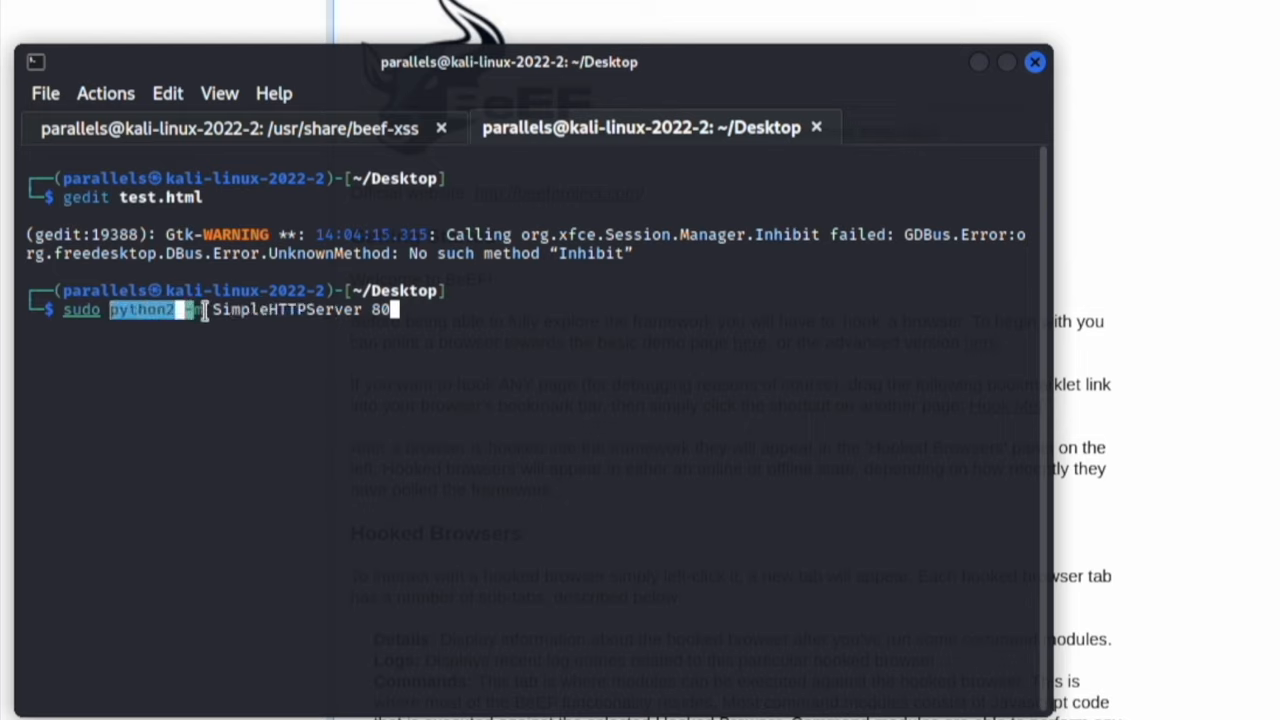
{"action": "key", "text": "Return"}
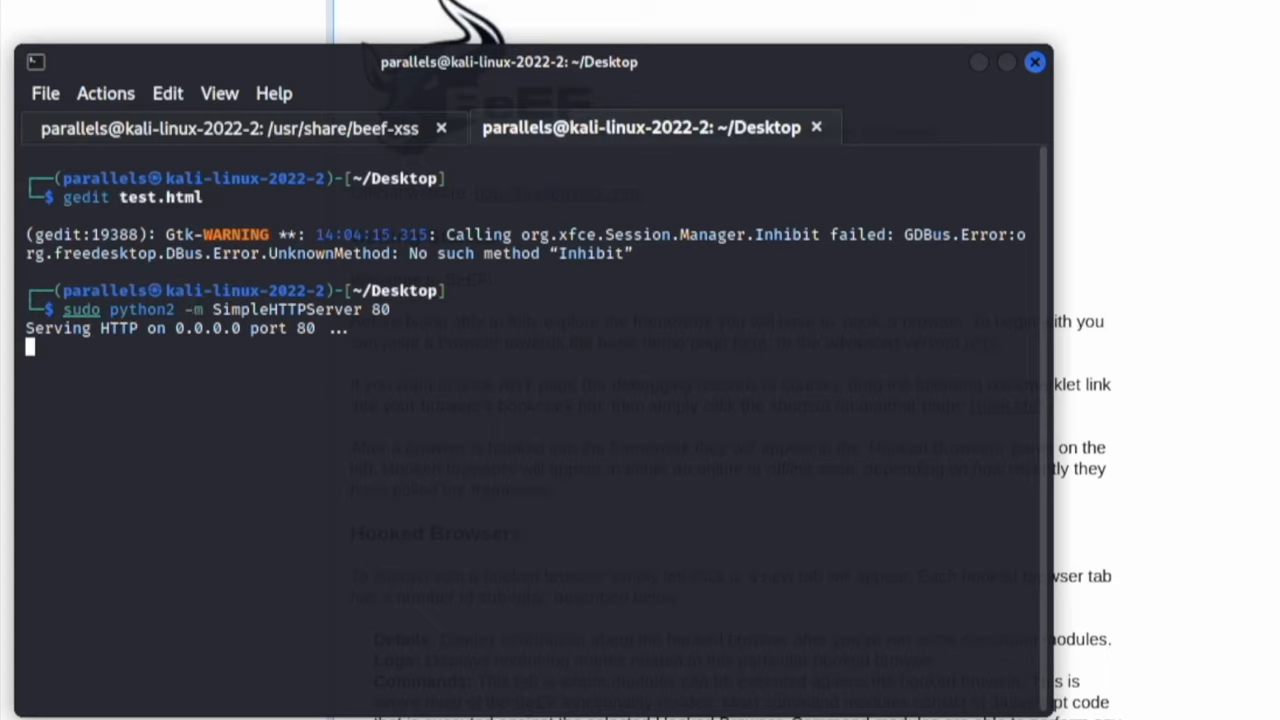
{"action": "mouse_move", "coordinate": [484, 258]}
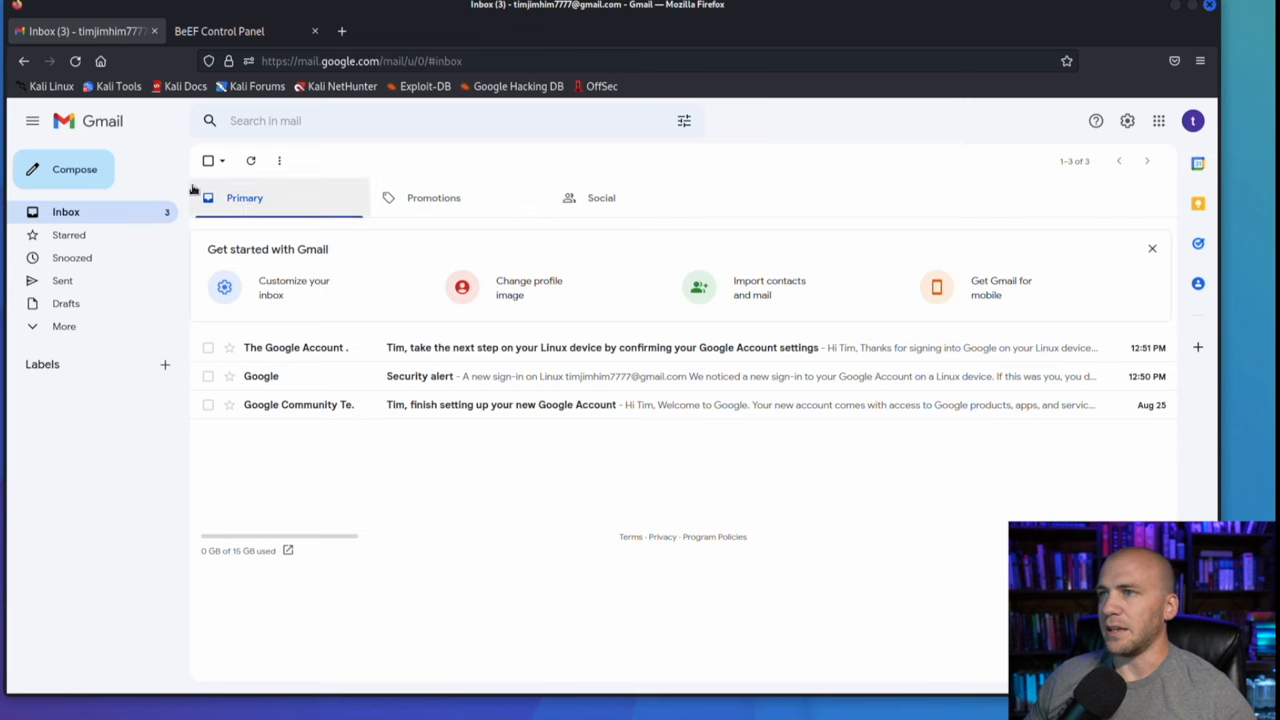
{"action": "mouse_move", "coordinate": [470, 438]}
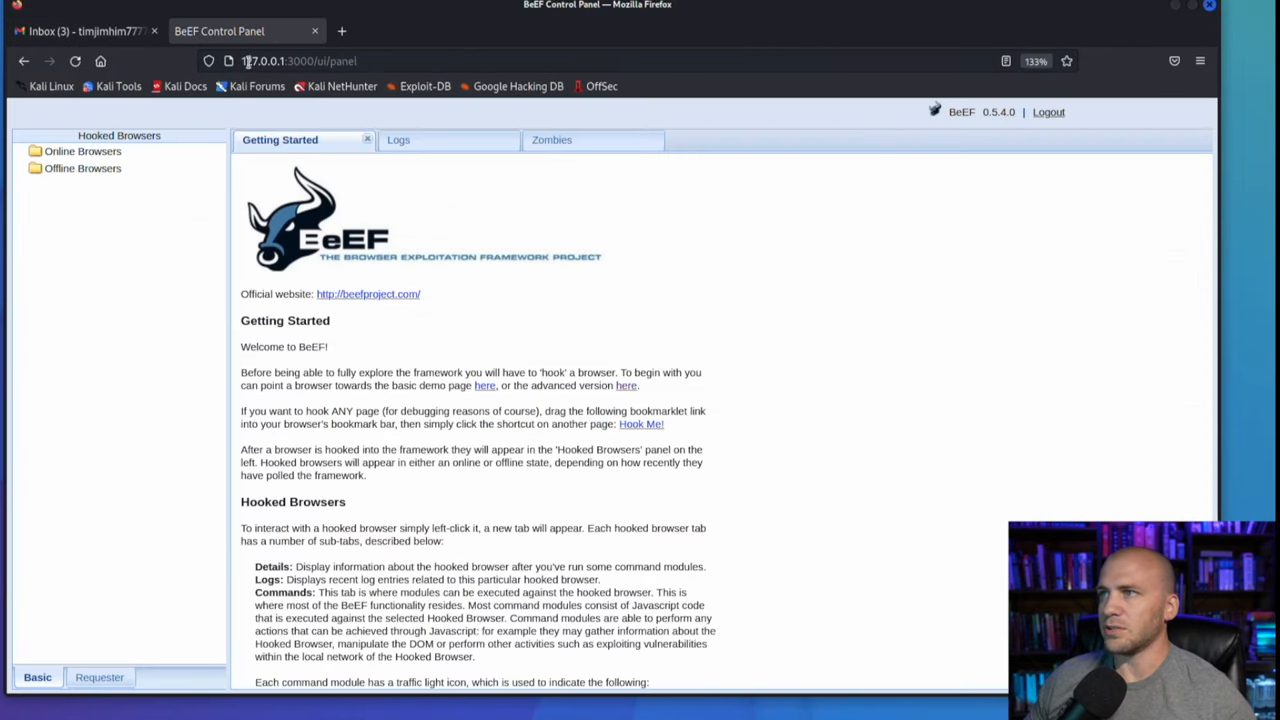
Compose a Gmail message titled phishing email, correcting a misspelled word.
{"action": "left_click", "coordinate": [552, 140]}
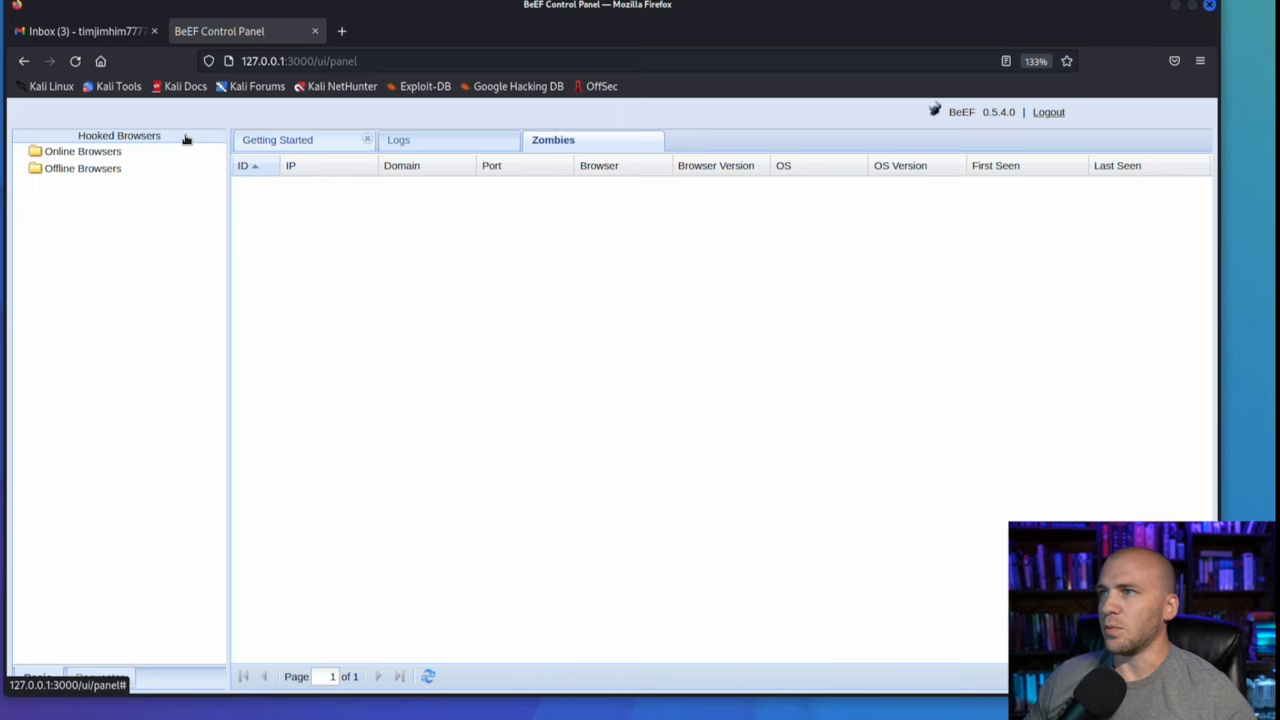
{"action": "left_click", "coordinate": [278, 140]}
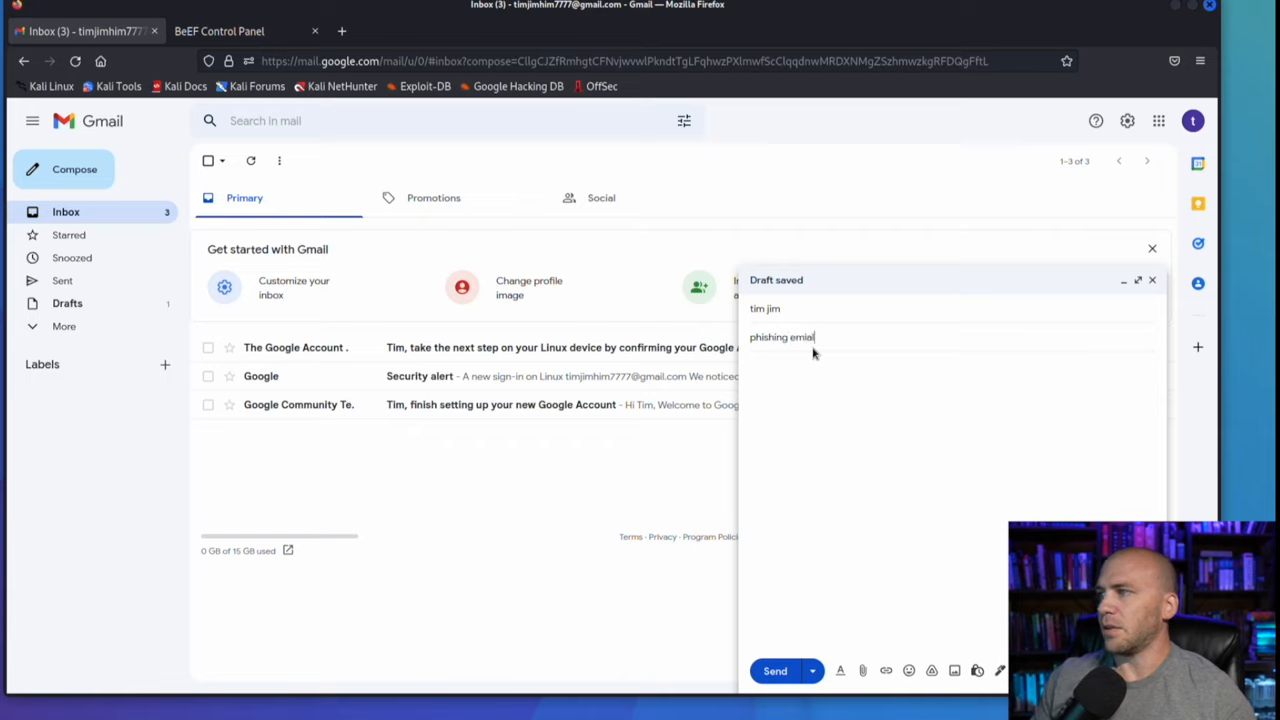
{"action": "right_click", "coordinate": [800, 336]}
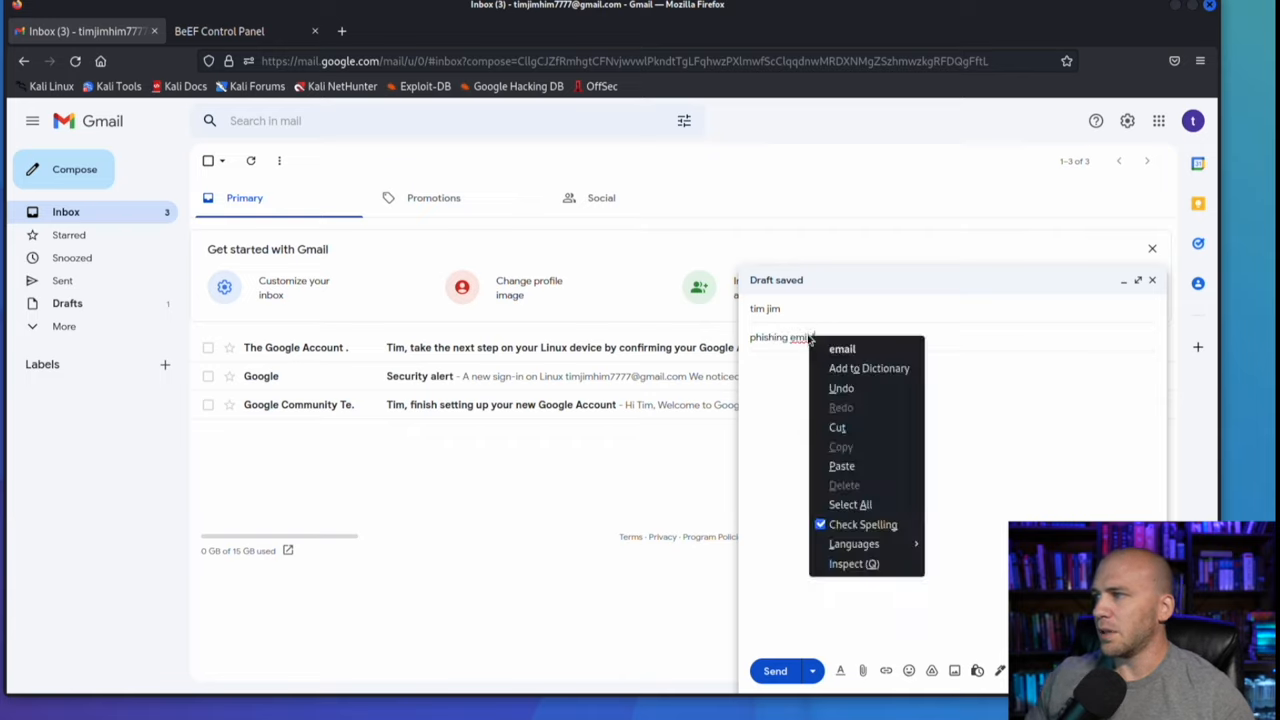
{"action": "left_click", "coordinate": [842, 348]}
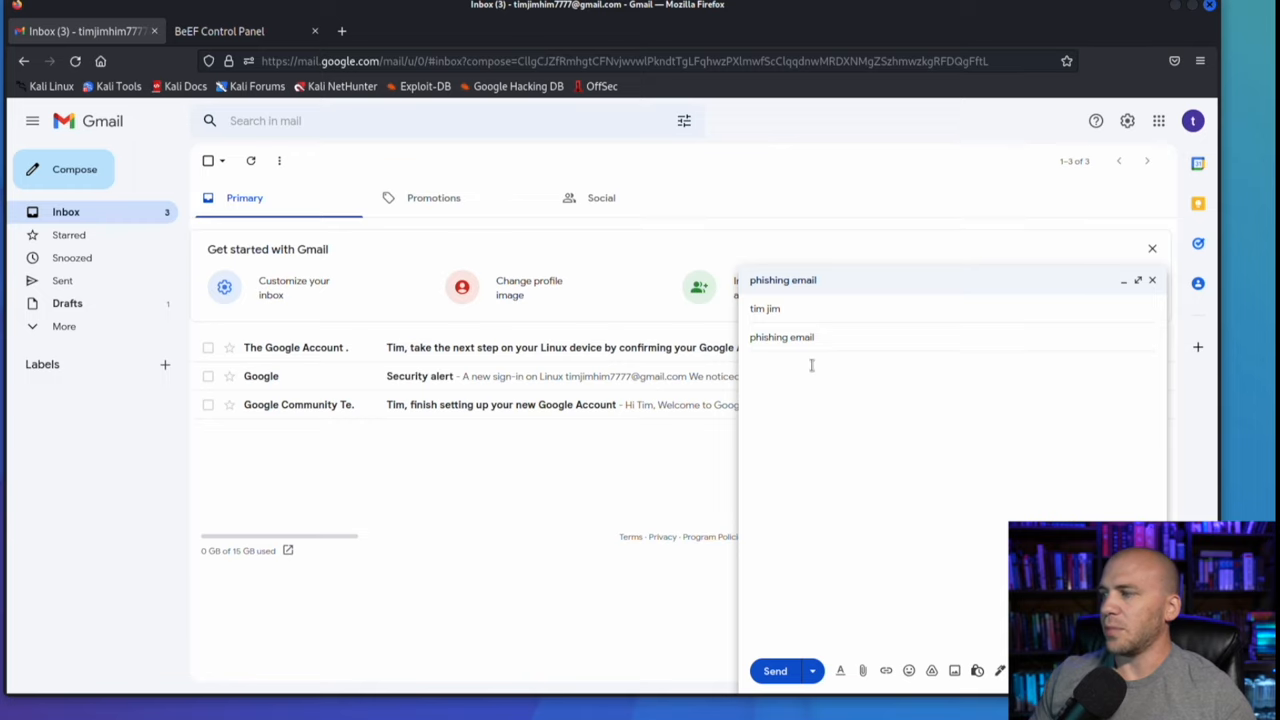
{"action": "type", "text": "email"}
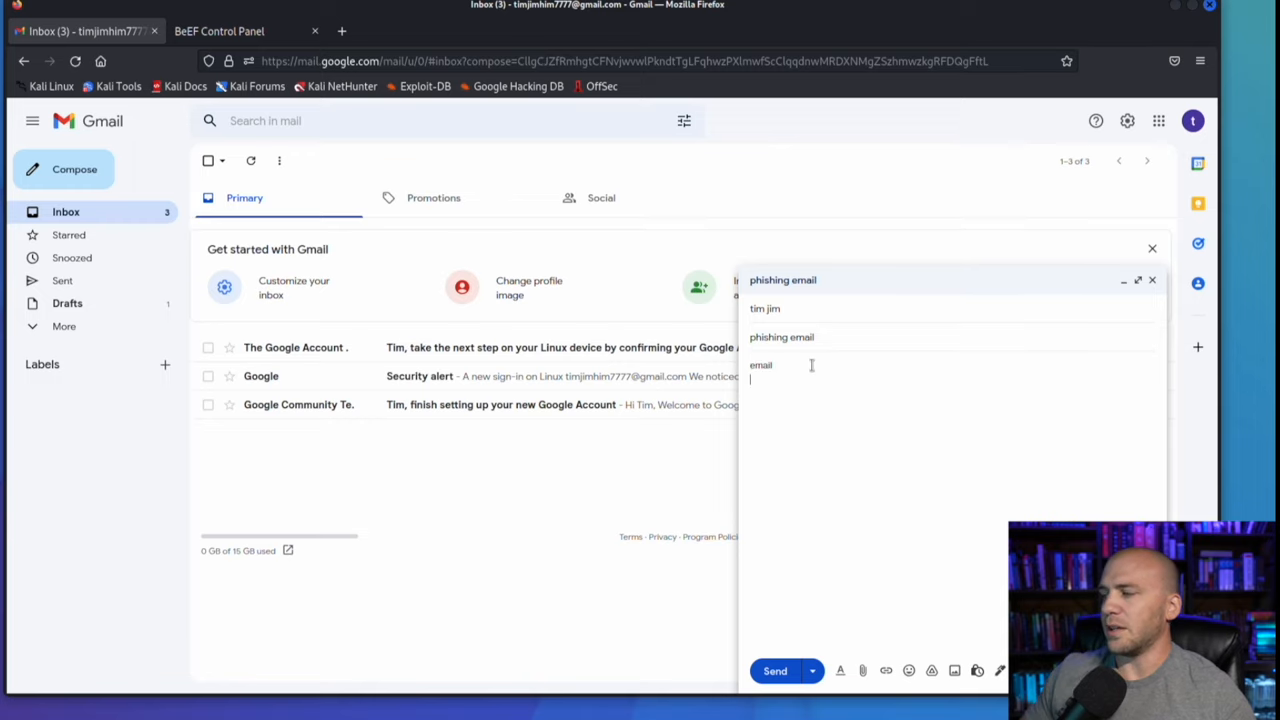
{"action": "left_click", "coordinate": [888, 672]}
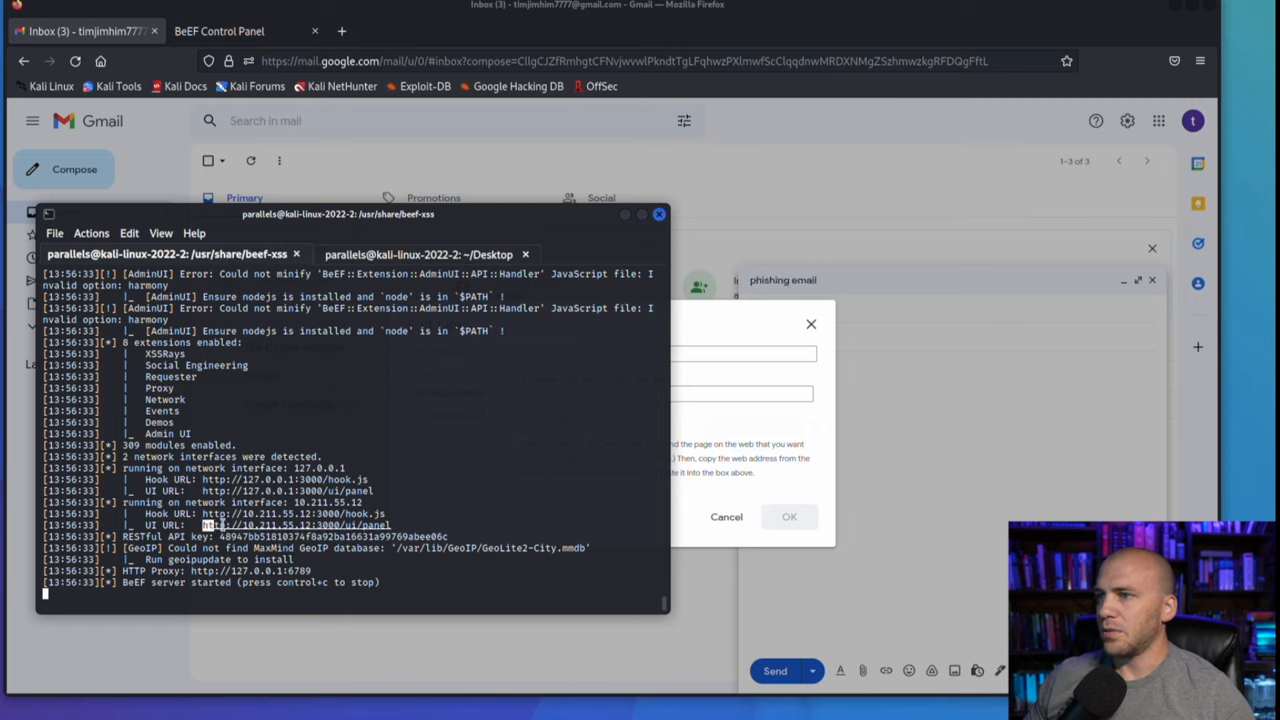
{"action": "right_click", "coordinate": [250, 524]}
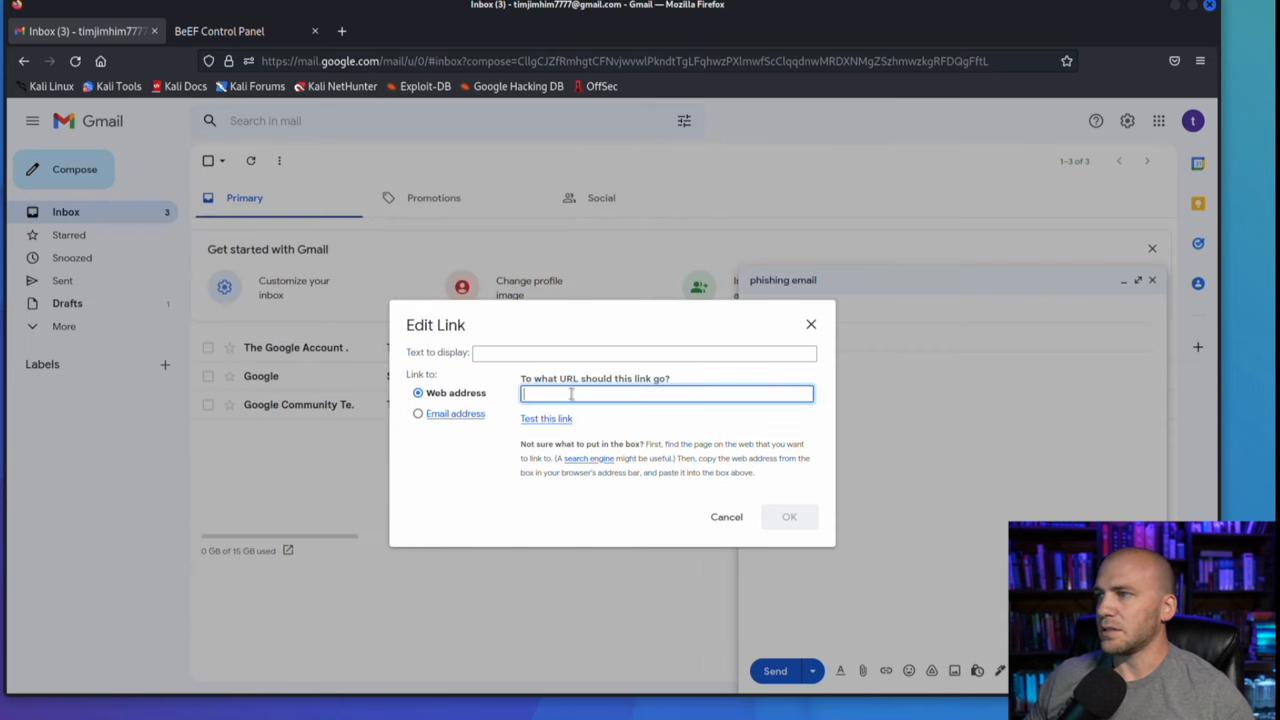
{"action": "type", "text": "http://10.211.55.12"}
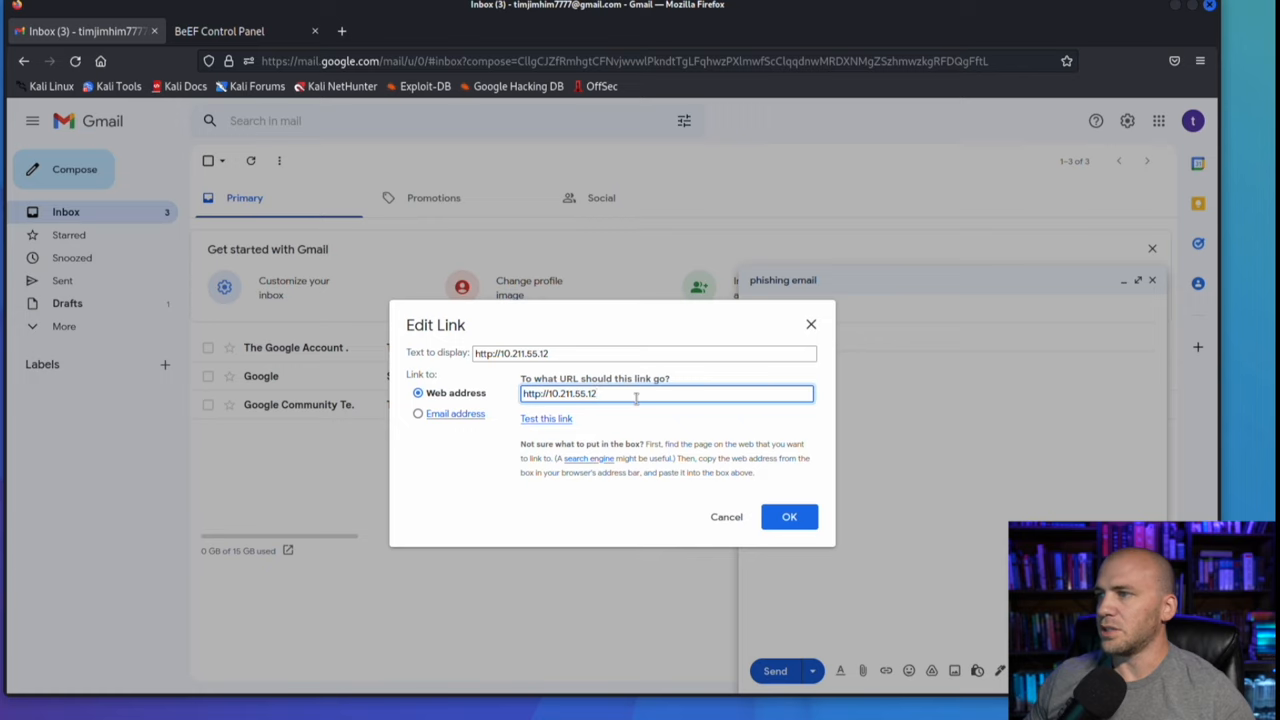
{"action": "type", "text": "/"}
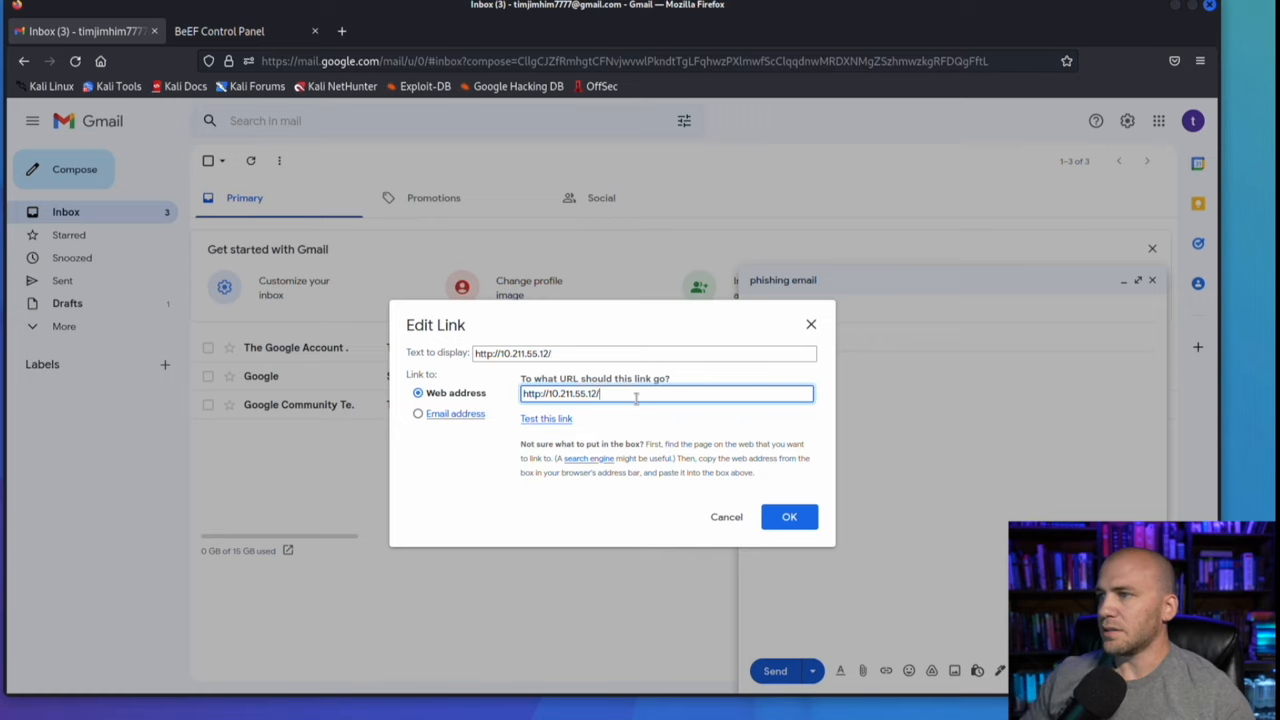
{"action": "type", "text": "test.html"}
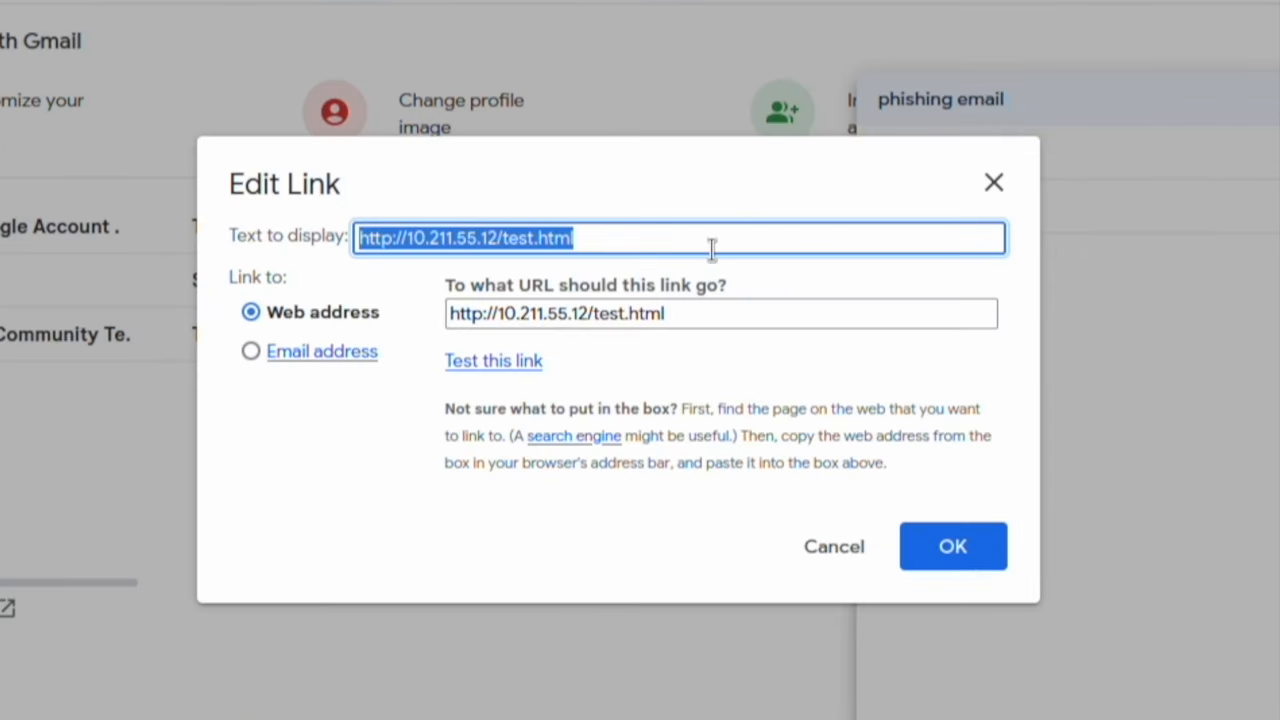
{"action": "type", "text": "check ou"}
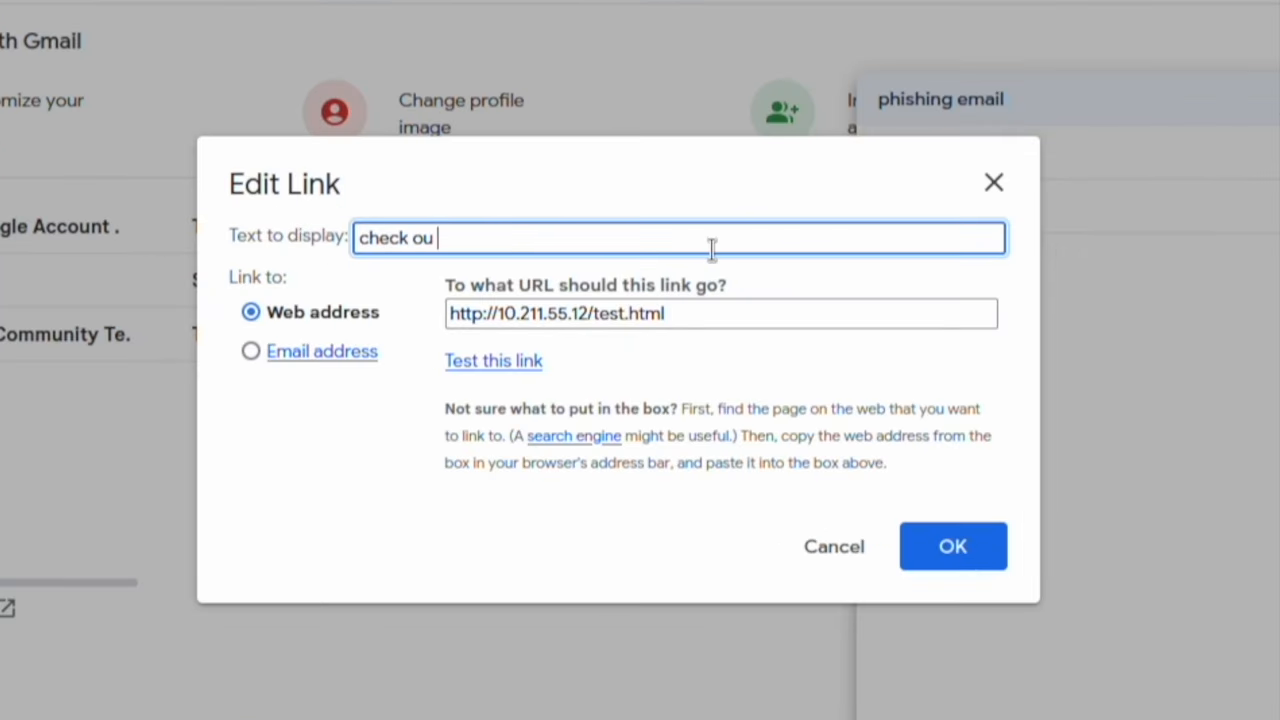
{"action": "type", "text": "t this image"}
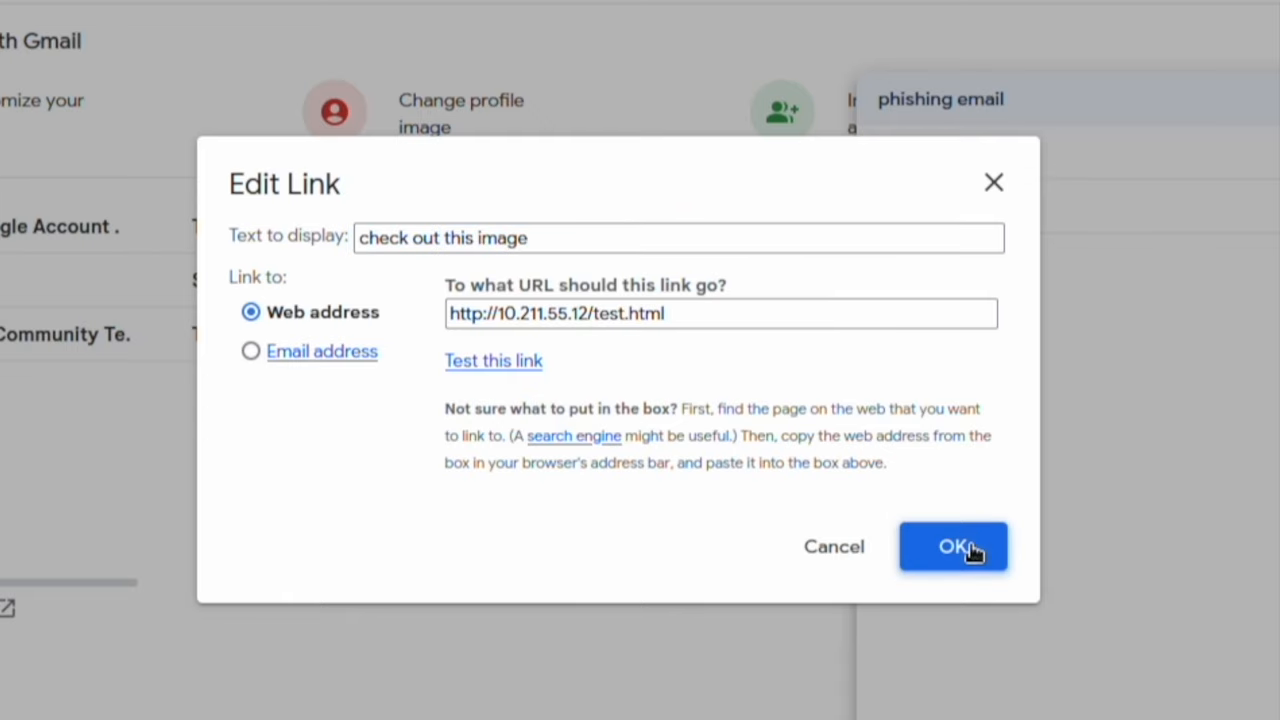
{"action": "left_click", "coordinate": [952, 546]}
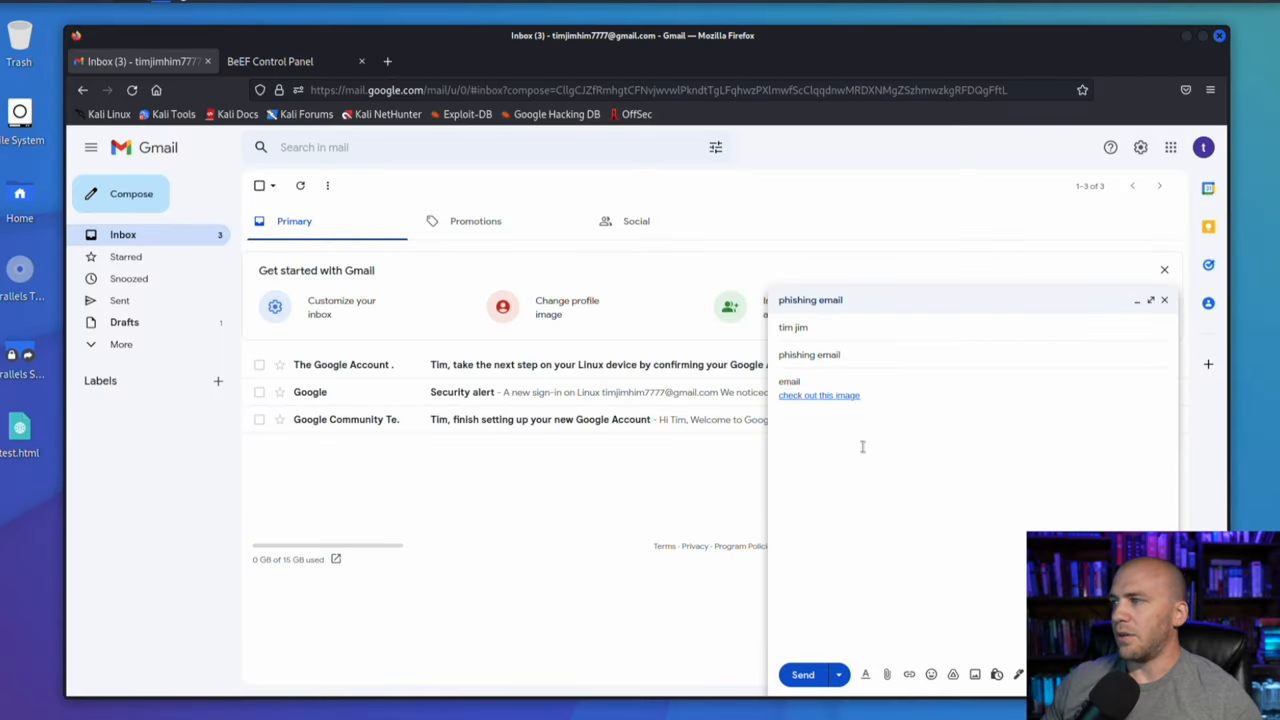
Send the phishing email.
{"action": "left_click", "coordinate": [802, 674]}
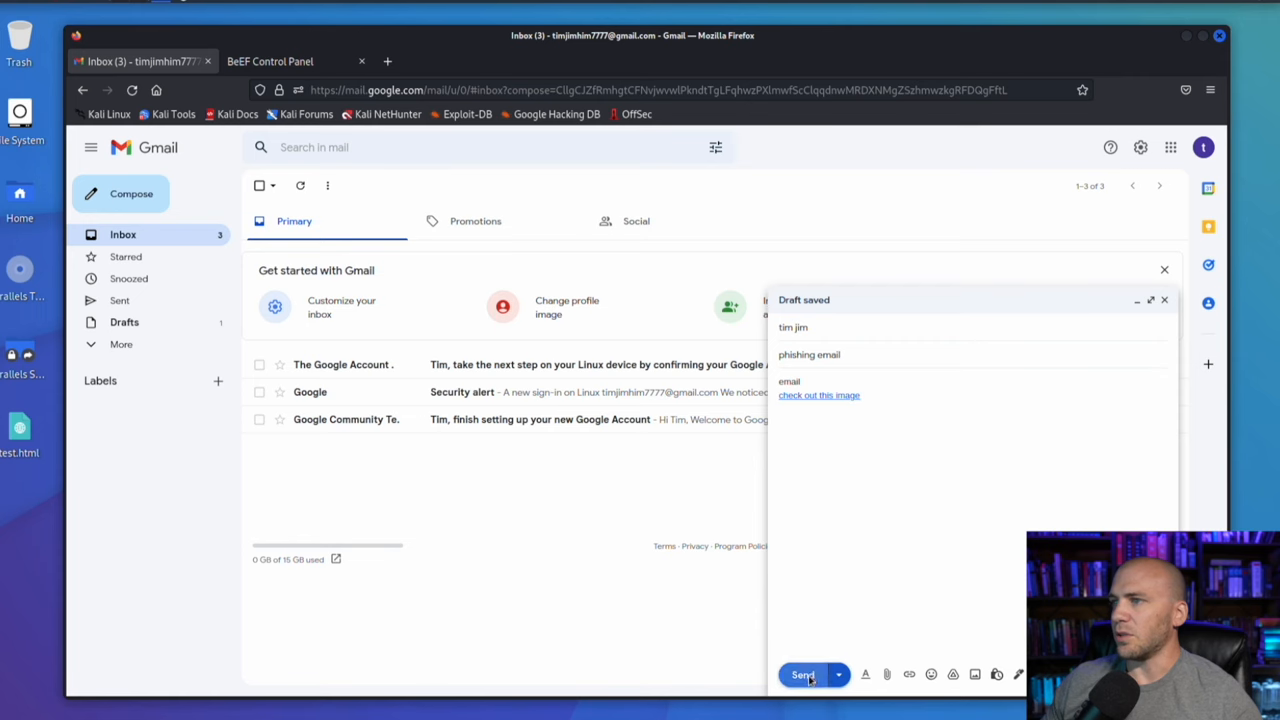
{"action": "left_click", "coordinate": [800, 674]}
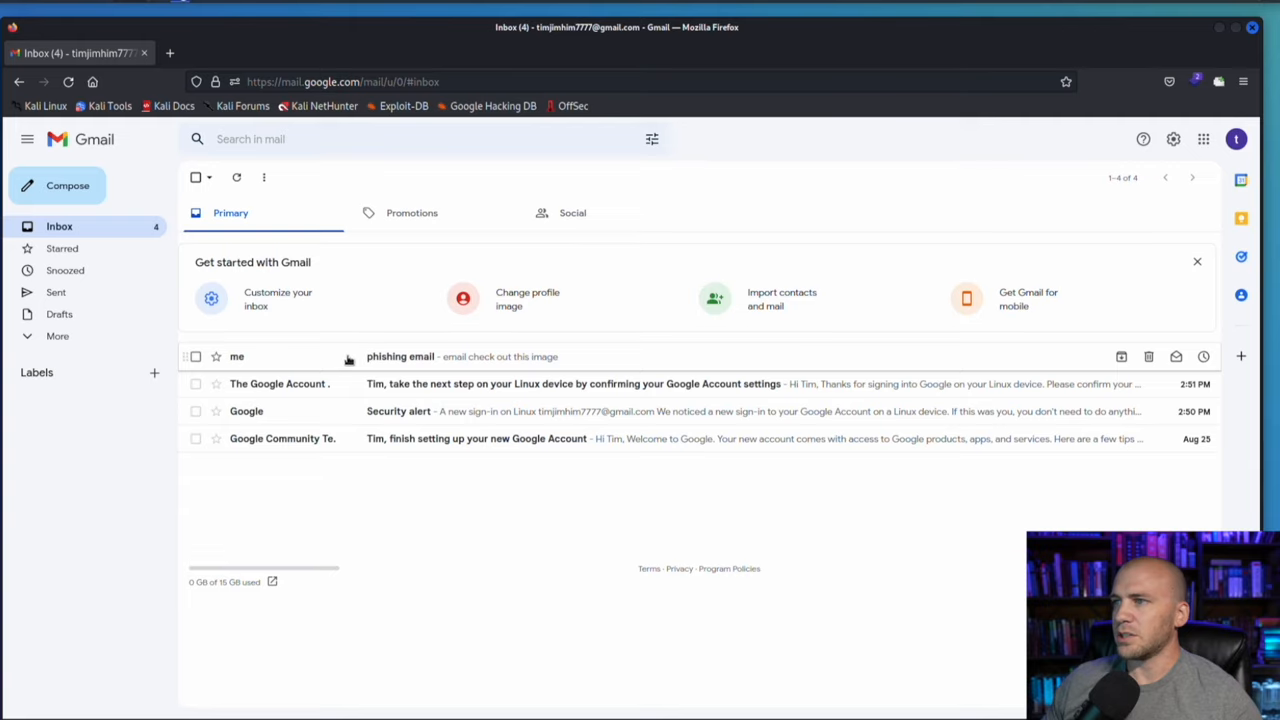
Open the received phishing email and follow its 'check out this image' link.
{"action": "left_click", "coordinate": [400, 356]}
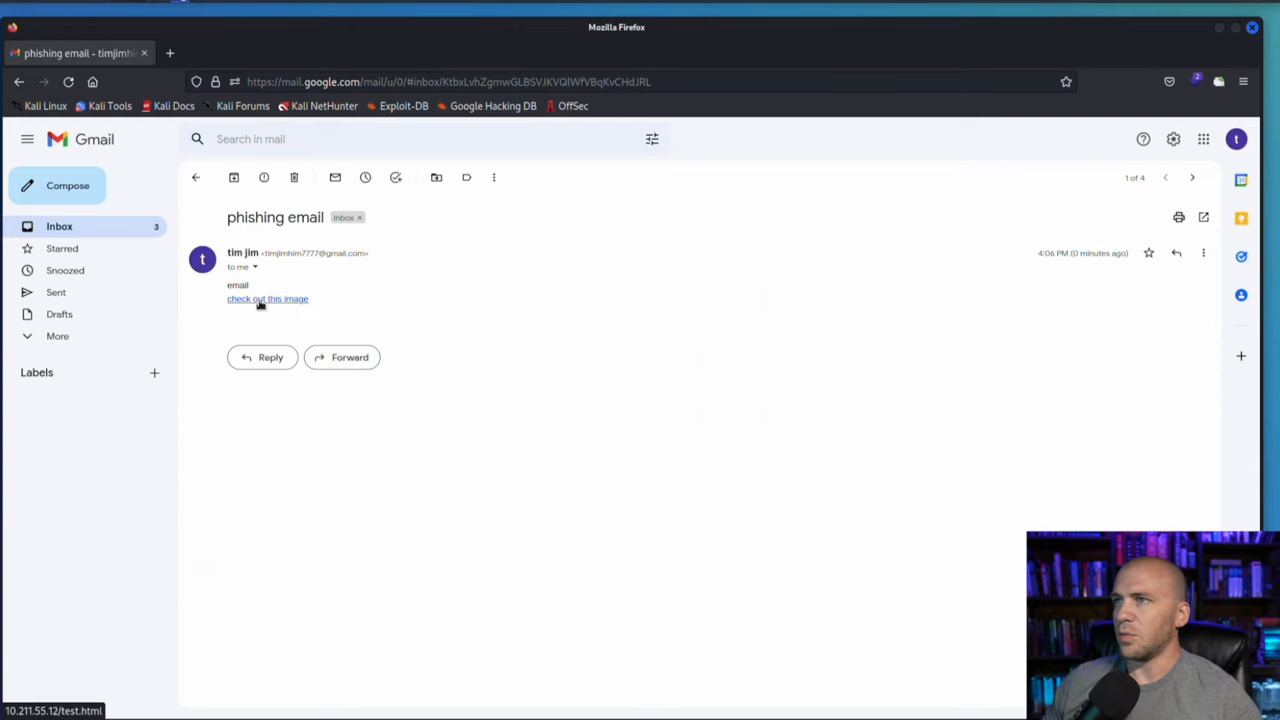
{"action": "left_click", "coordinate": [268, 300]}
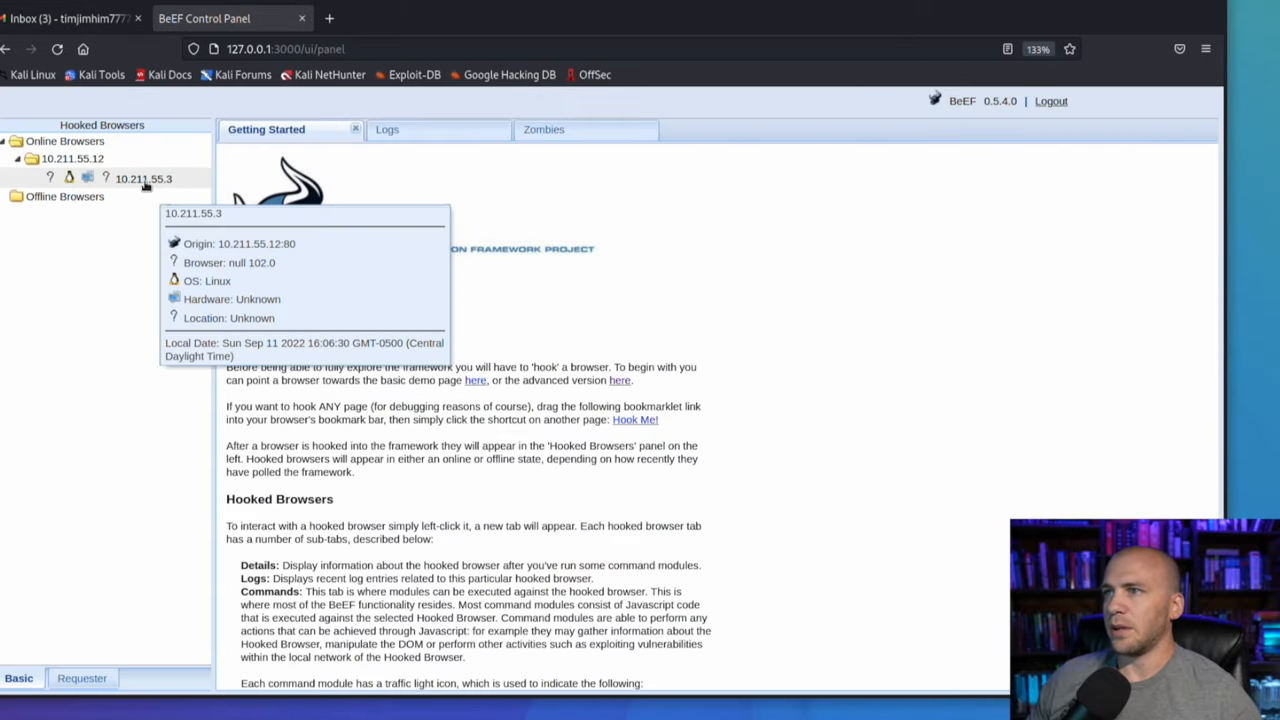
View hooked browser 10.211.55.3's details and expand the Social Engineering command modules.
{"action": "left_click", "coordinate": [144, 178]}
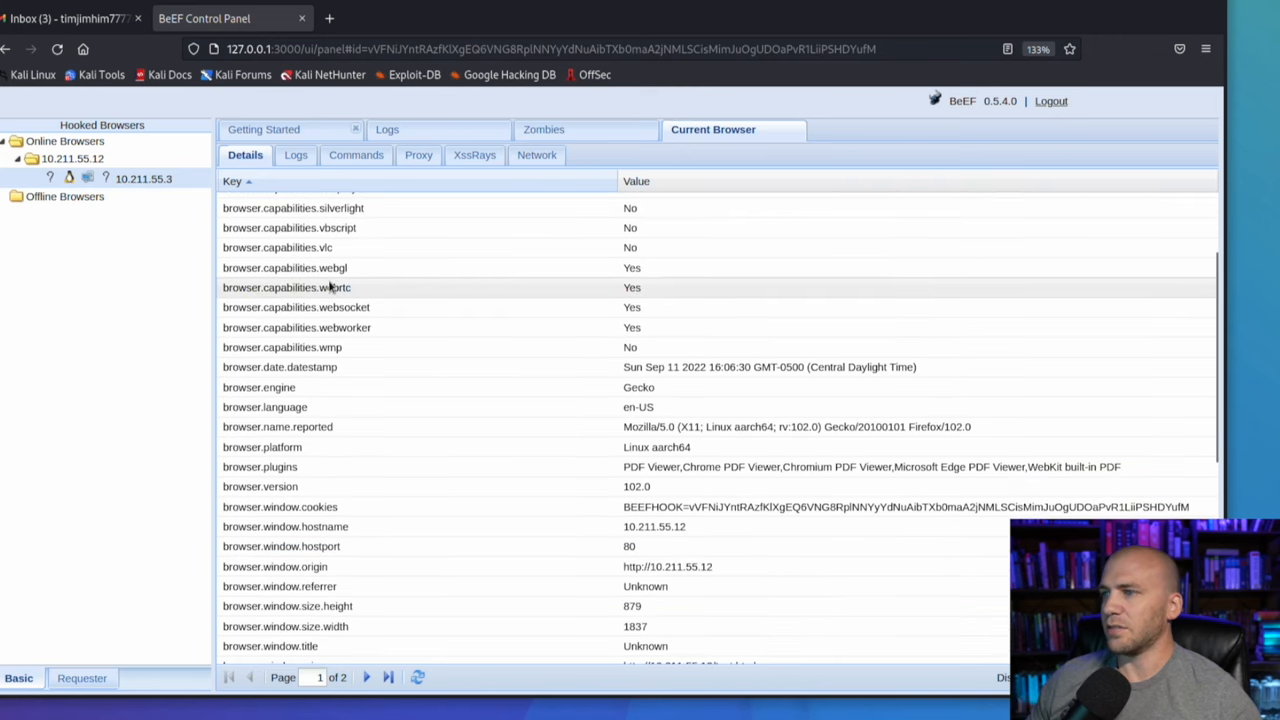
{"action": "scroll", "scroll_direction": "down", "scroll_amount": 3}
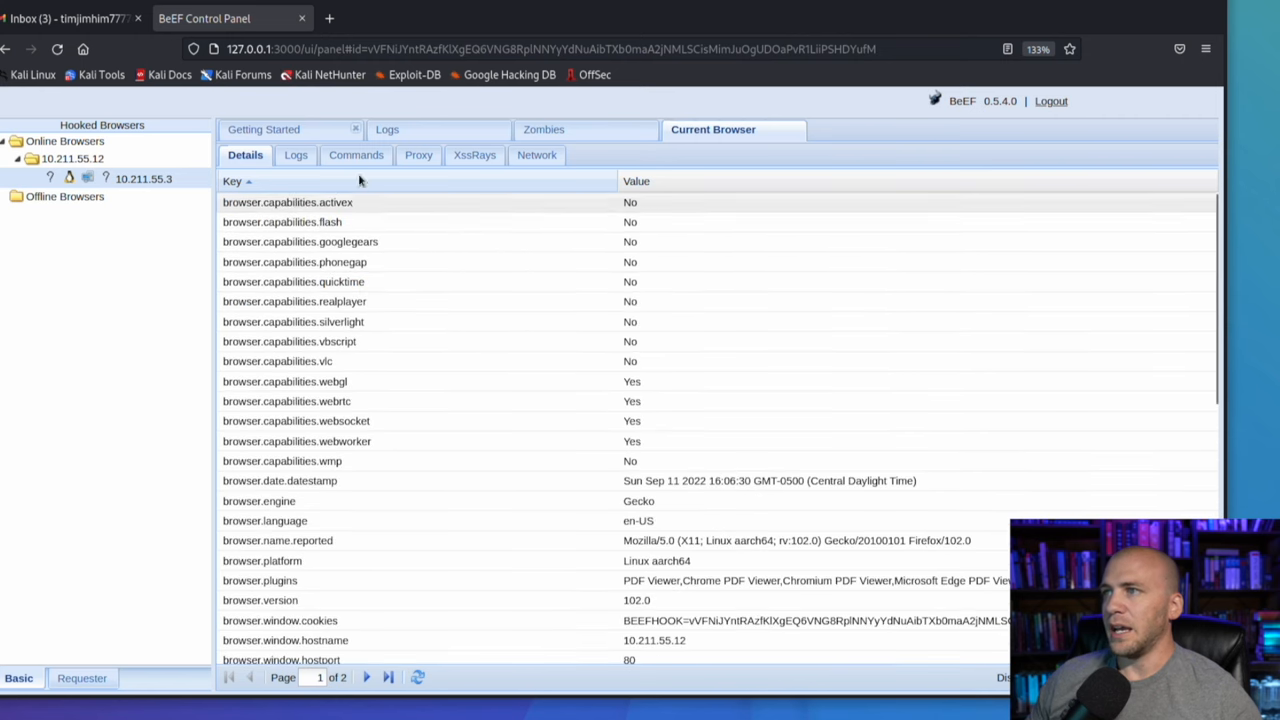
{"action": "left_click", "coordinate": [356, 156]}
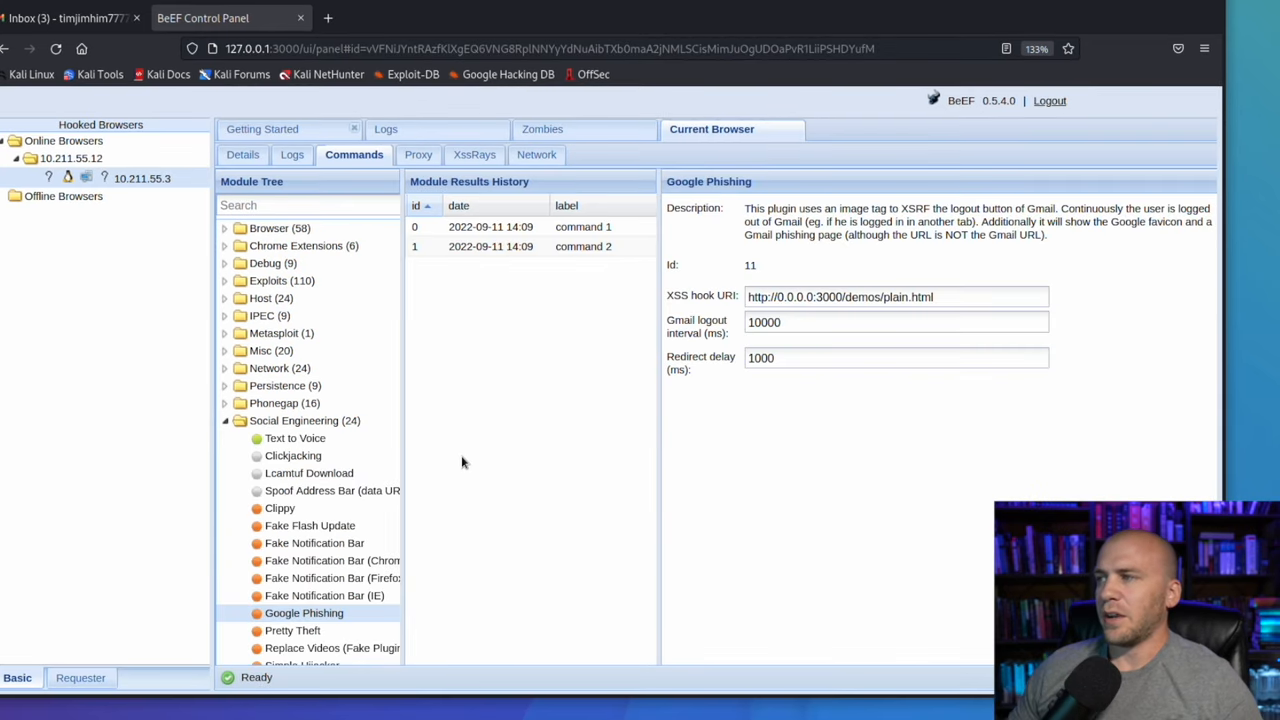
{"action": "left_click", "coordinate": [224, 420]}
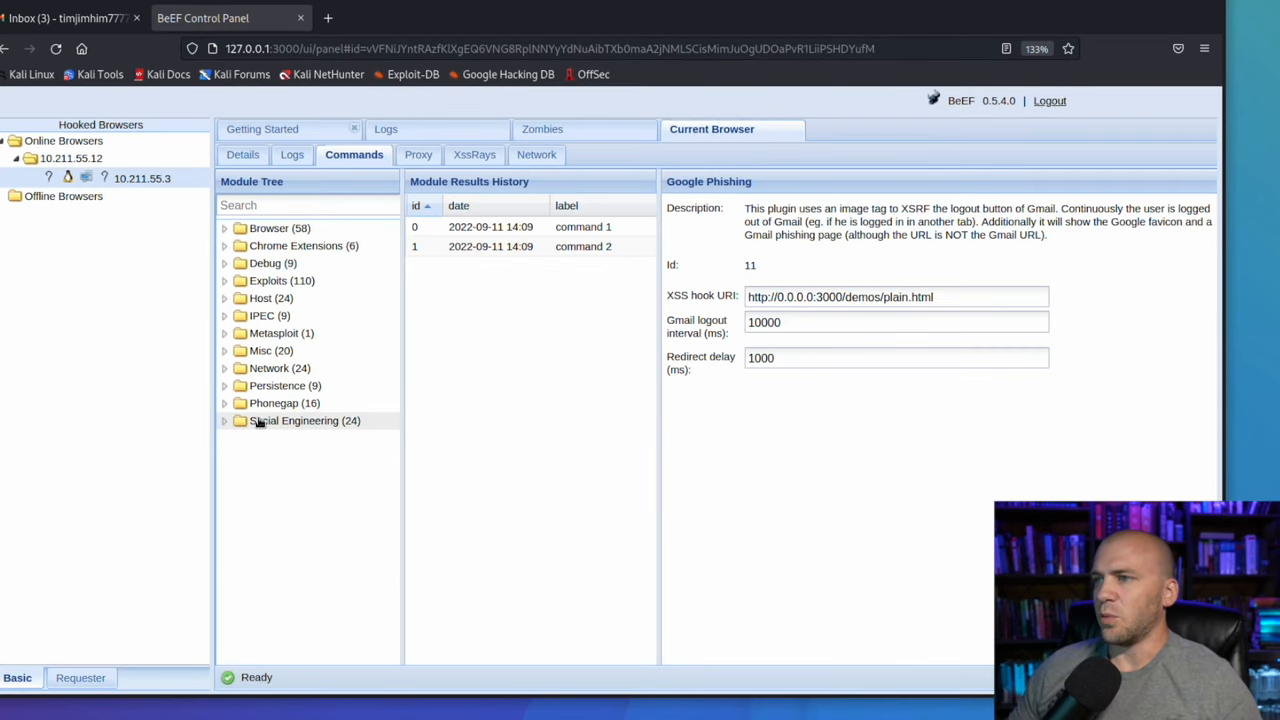
{"action": "left_click", "coordinate": [224, 420]}
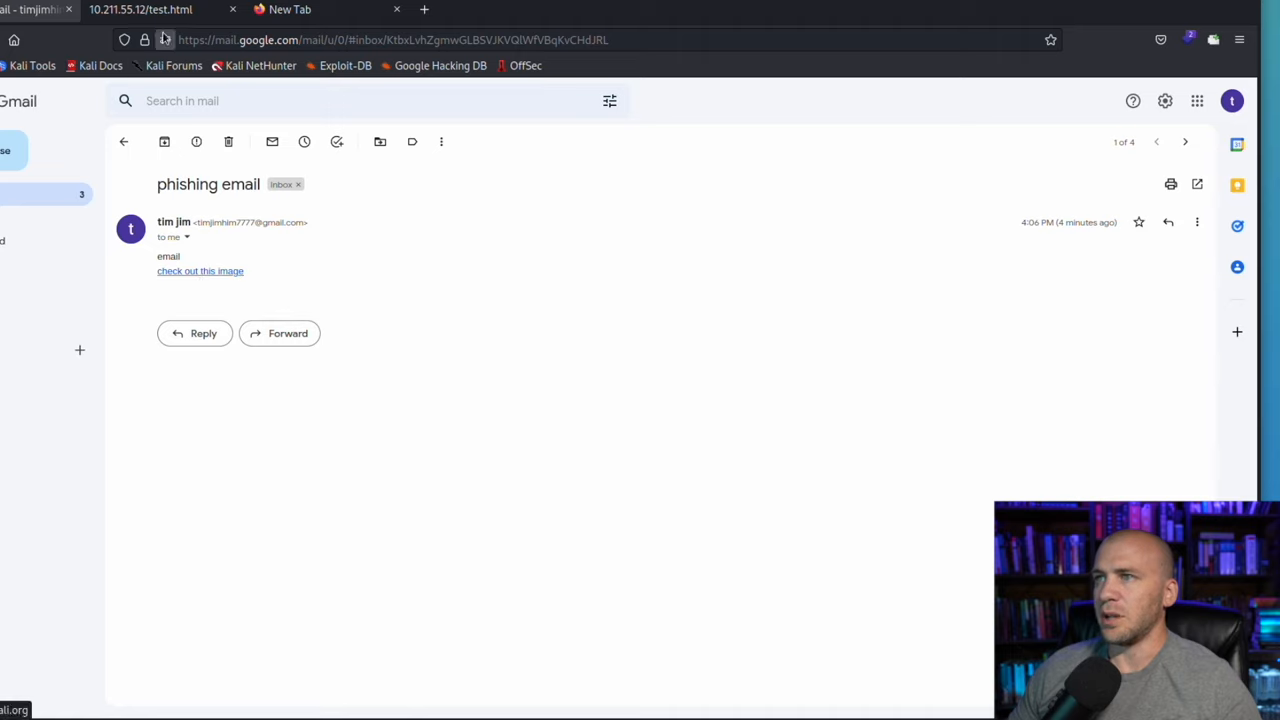
{"action": "mouse_move", "coordinate": [204, 278]}
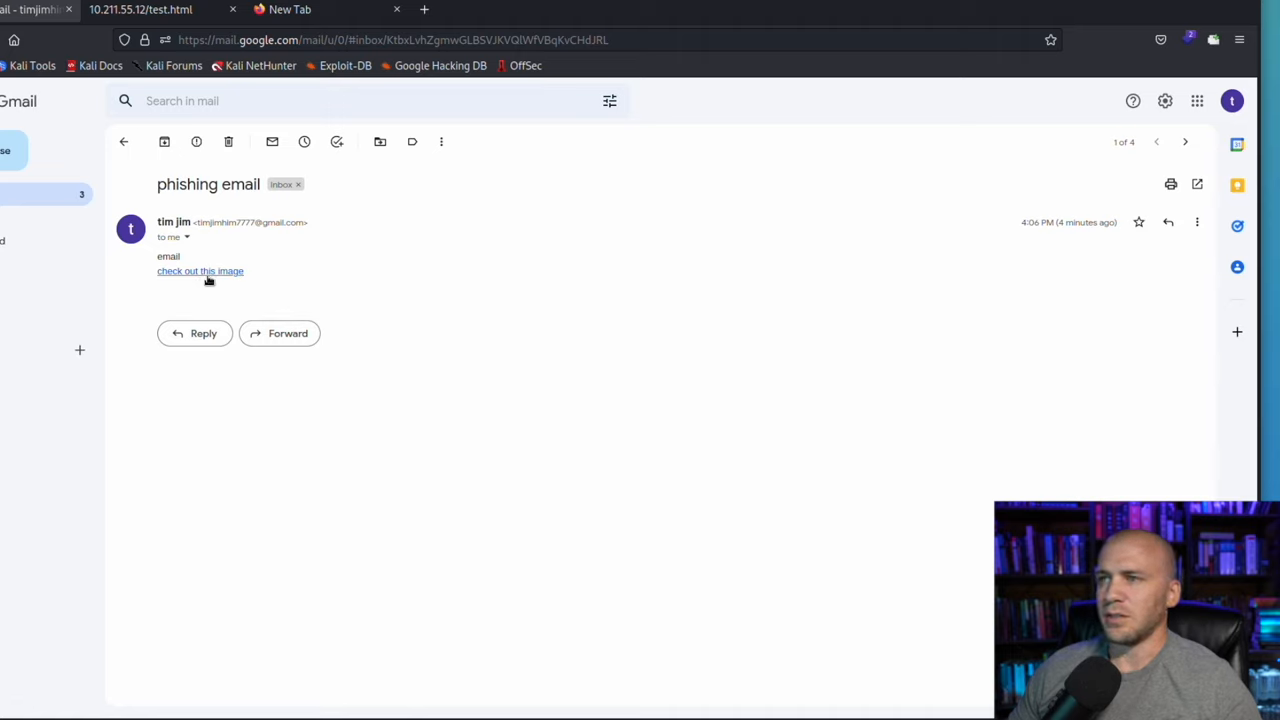
{"action": "mouse_move", "coordinate": [214, 210]}
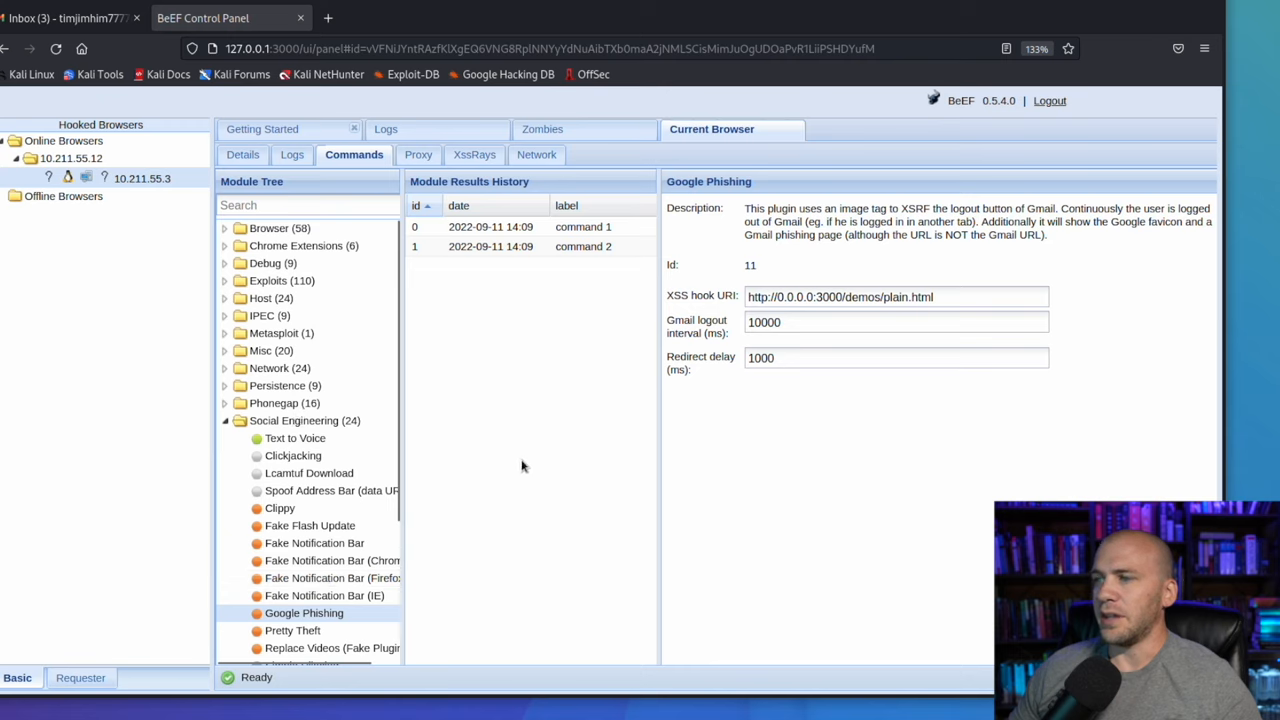
{"action": "mouse_move", "coordinate": [624, 496]}
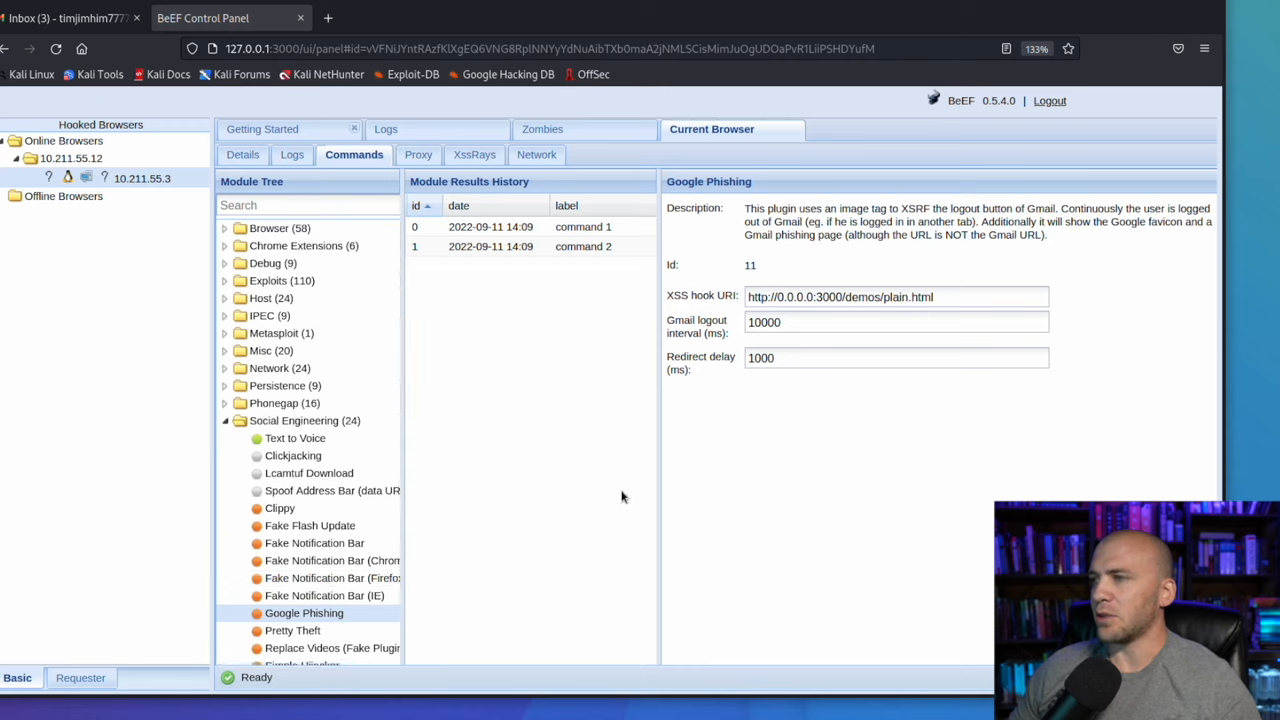
Execute Google Phishing against the hooked browser, view the fake Gmail login, then the Google Account page.
{"action": "left_click", "coordinate": [224, 420]}
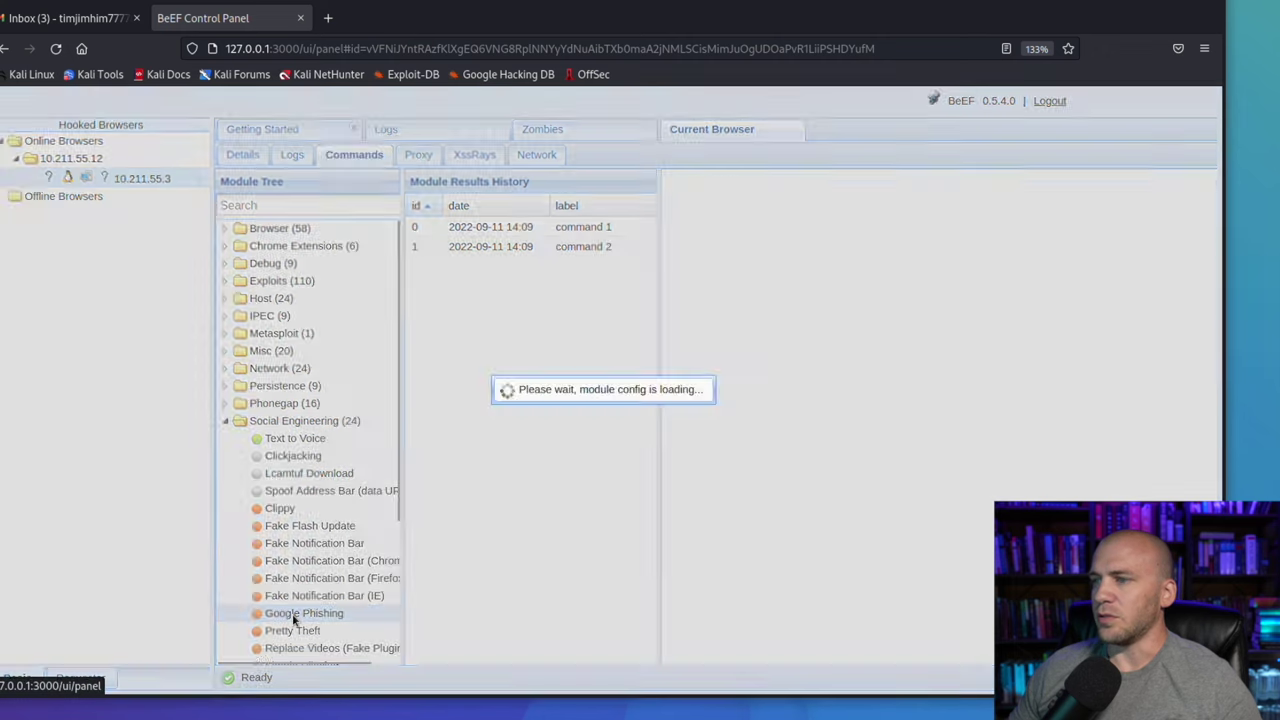
{"action": "left_click", "coordinate": [304, 612]}
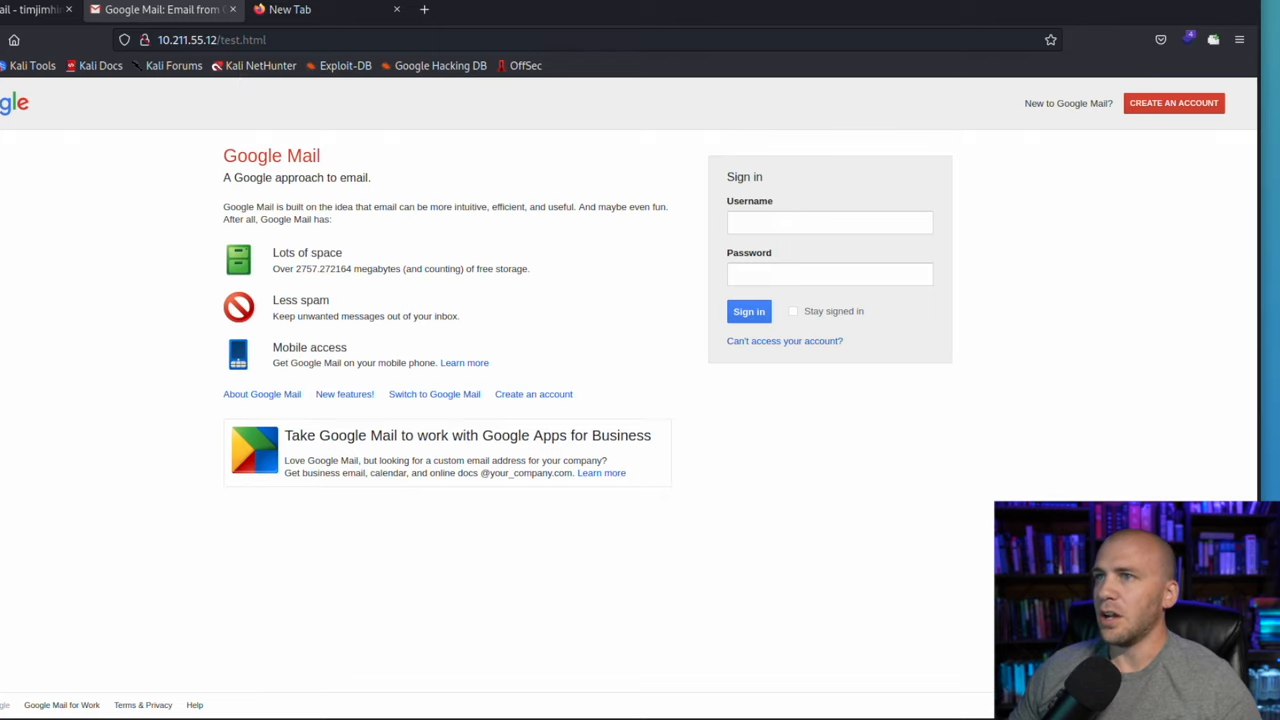
{"action": "left_click", "coordinate": [210, 40]}
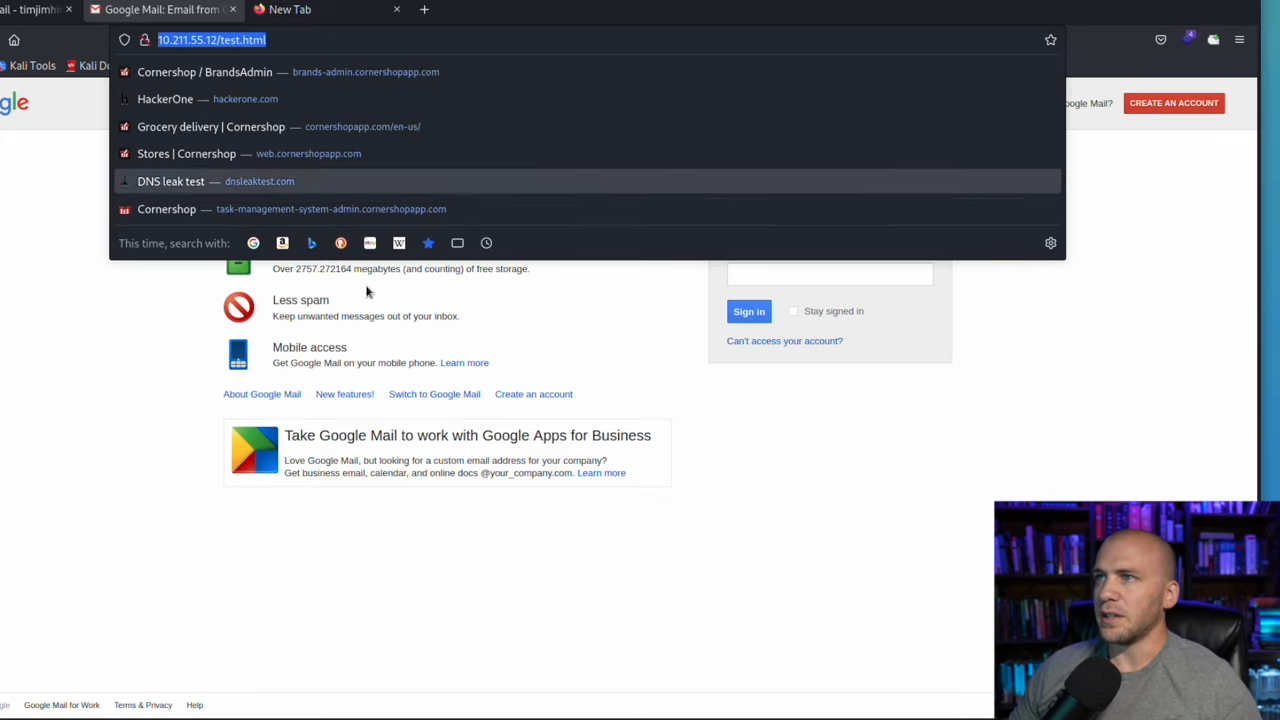
{"action": "left_click", "coordinate": [830, 222]}
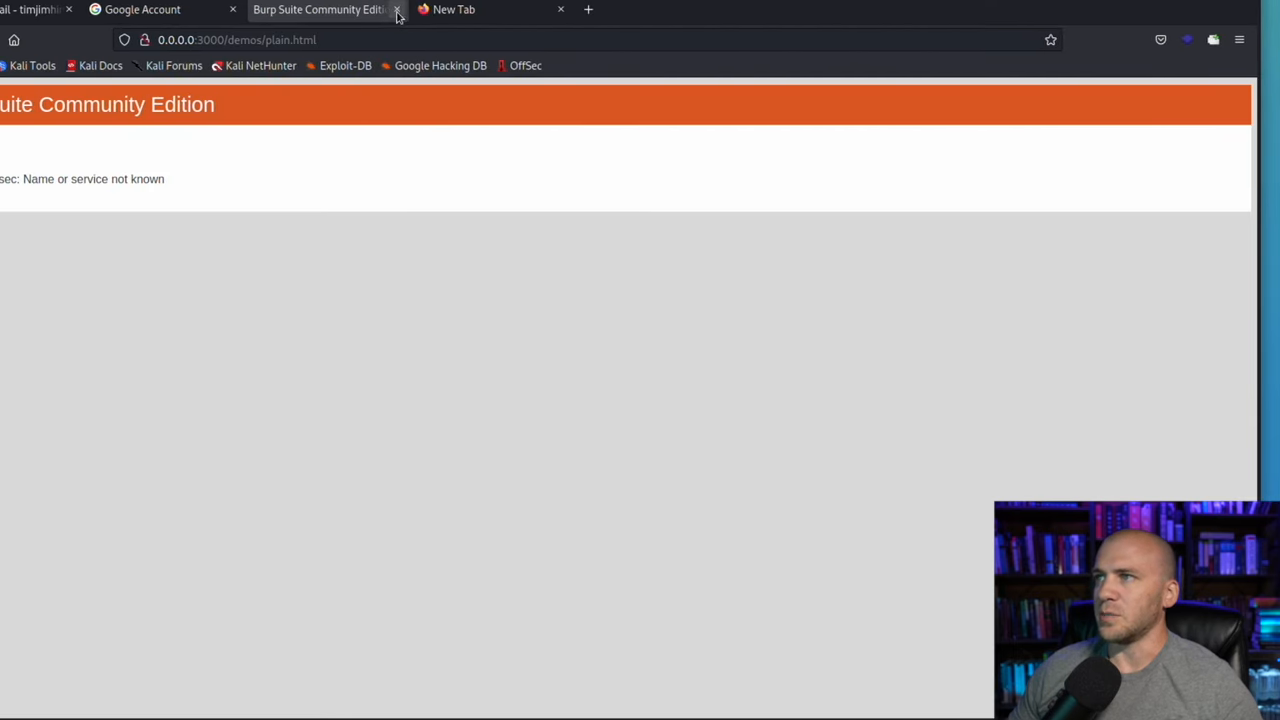
{"action": "left_click", "coordinate": [392, 10]}
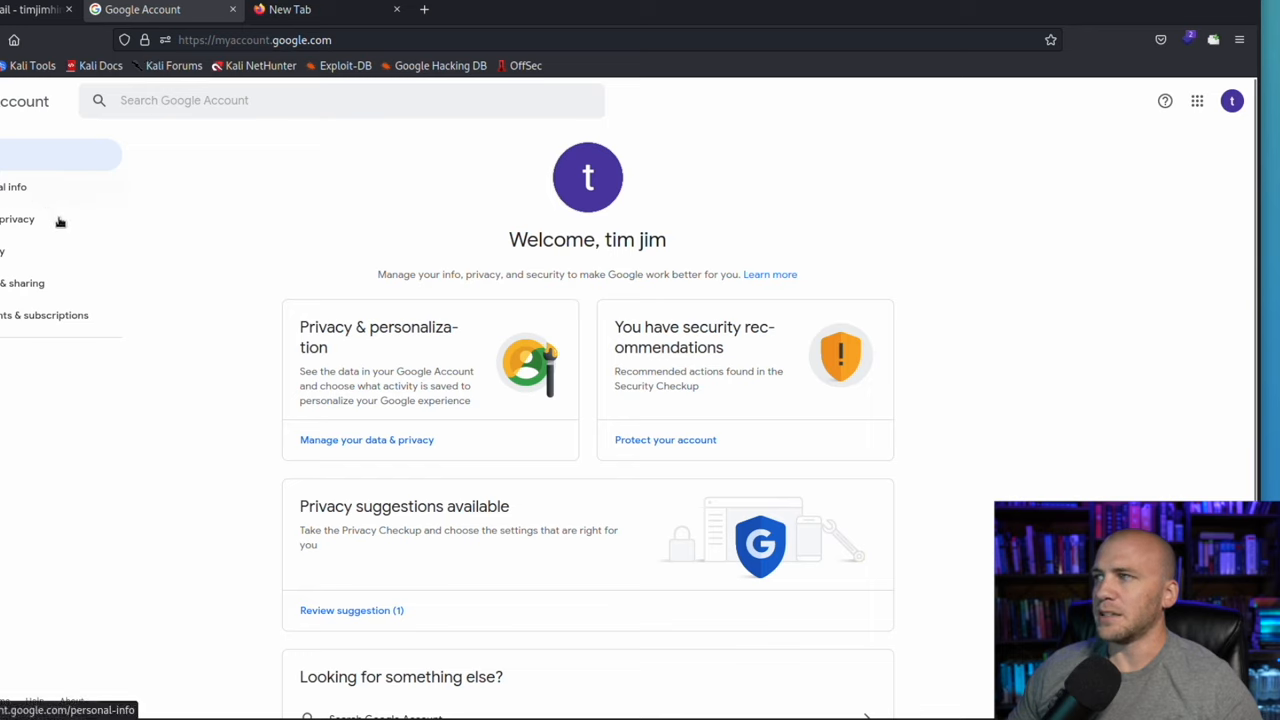
{"action": "mouse_move", "coordinate": [158, 292]}
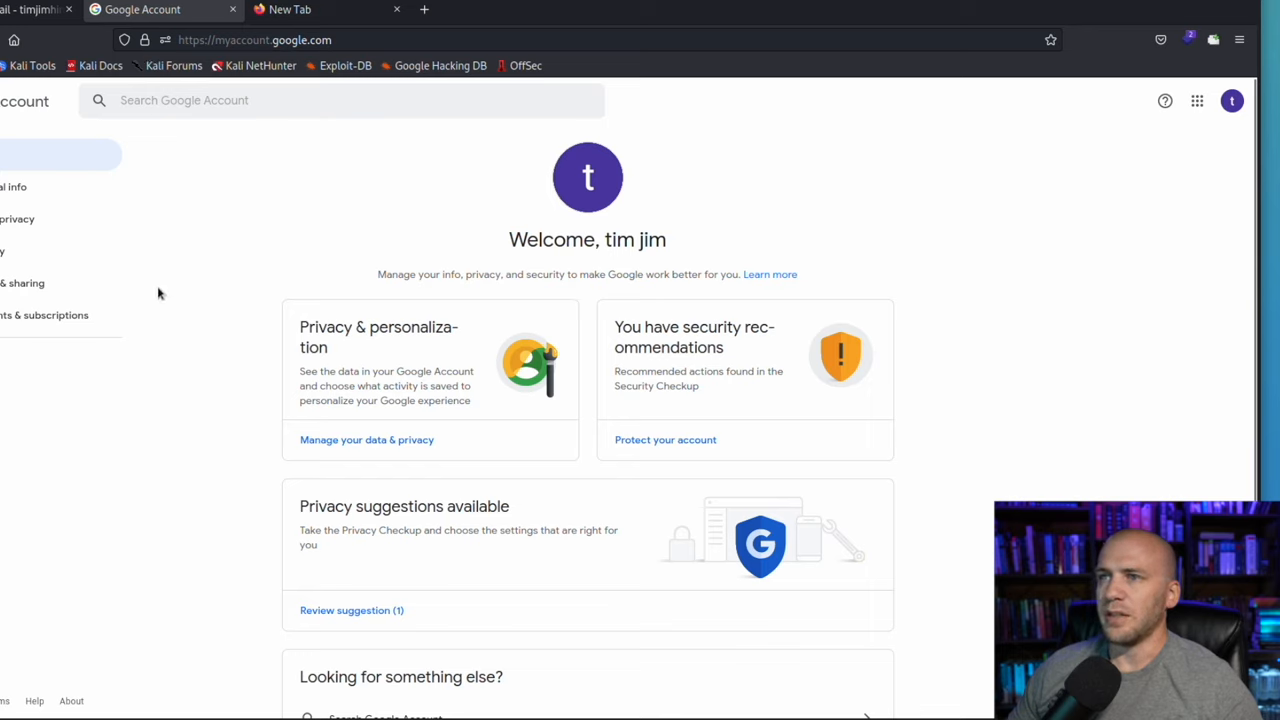
{"action": "mouse_move", "coordinate": [142, 144]}
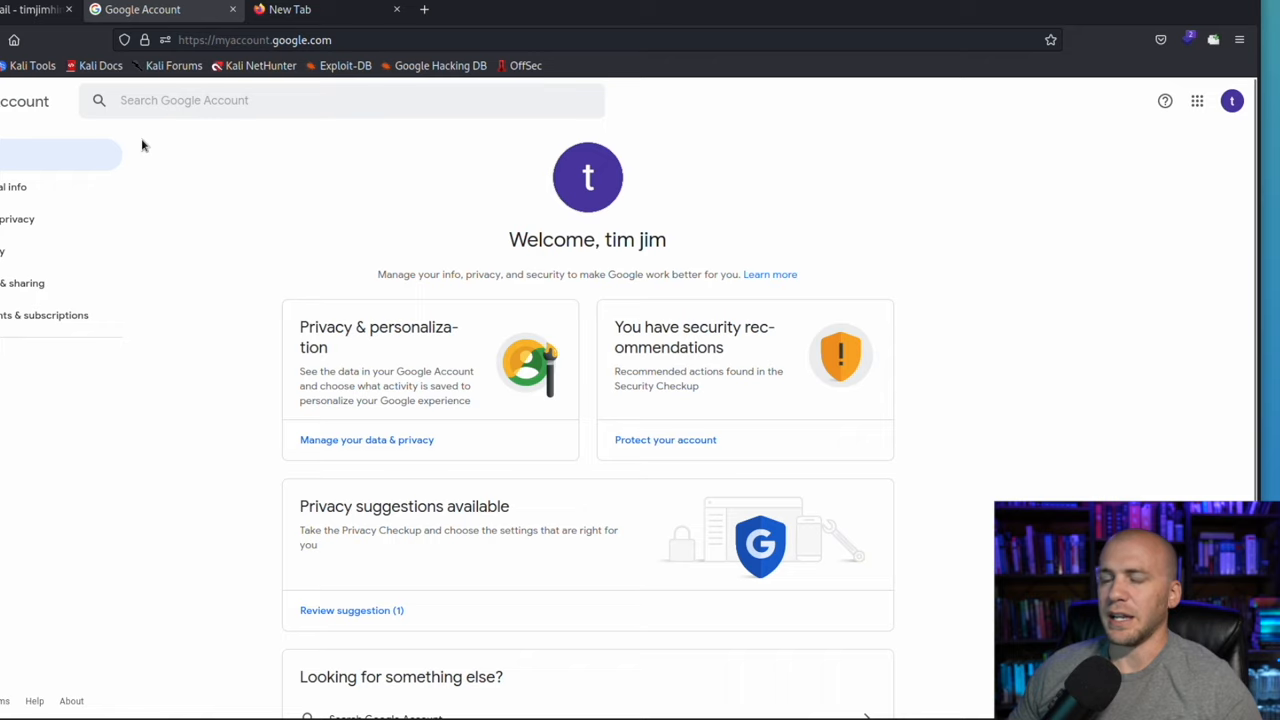
{"action": "mouse_move", "coordinate": [28, 212]}
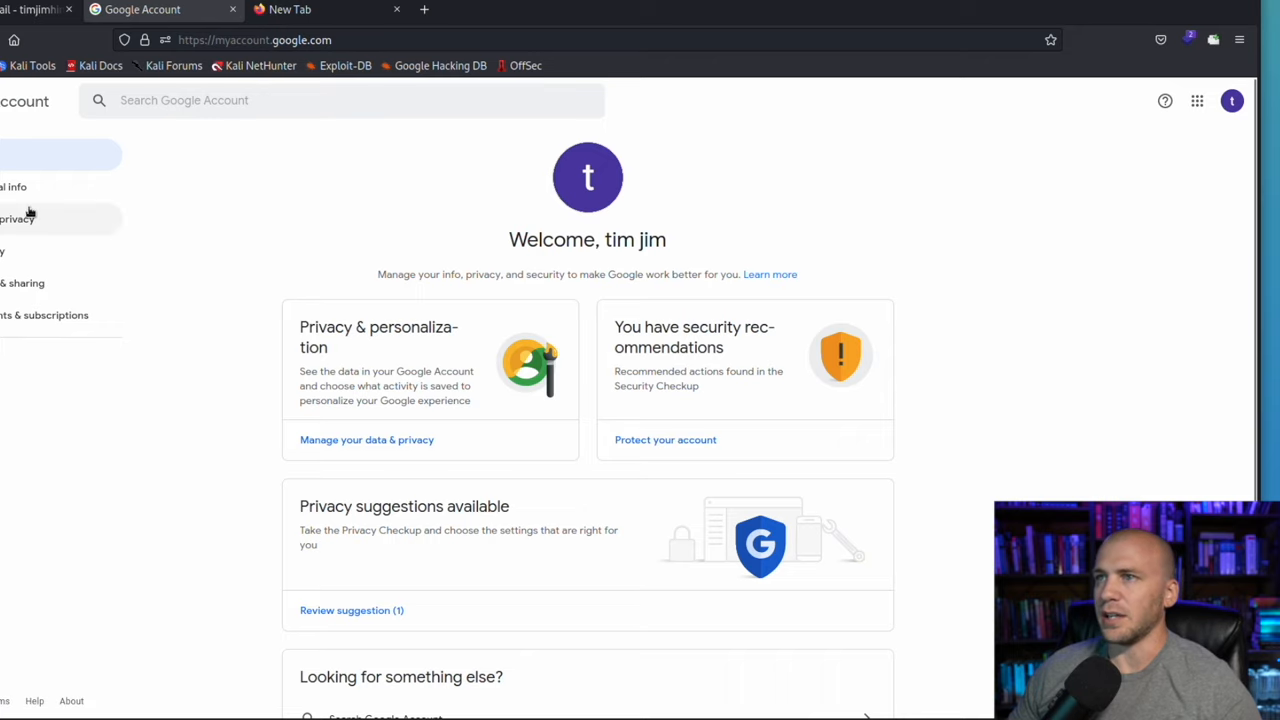